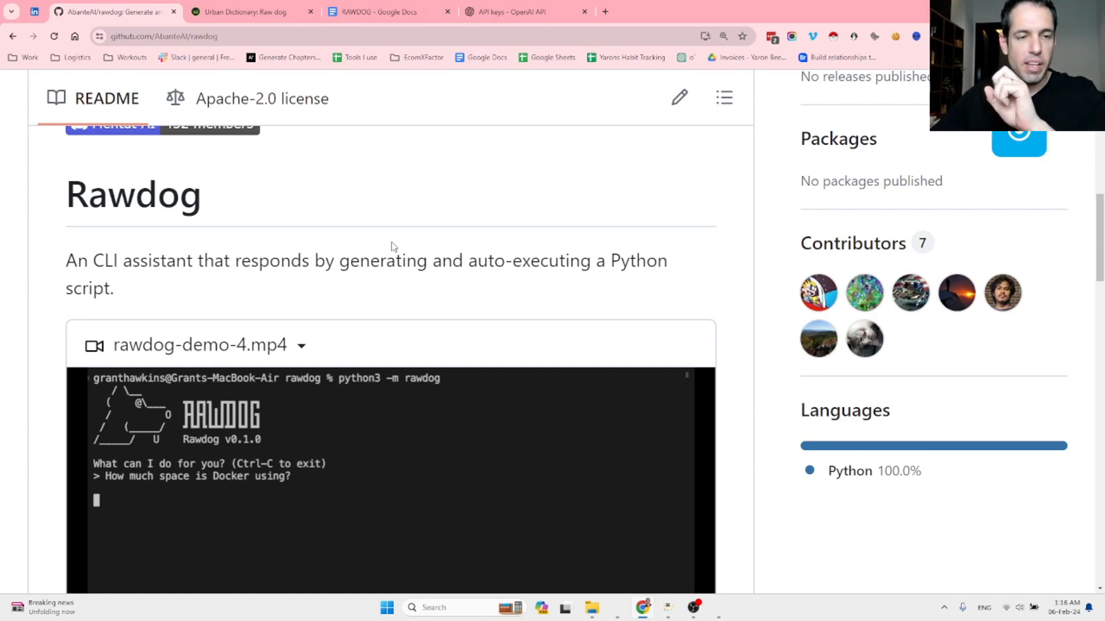
# - Scroll the GitHub README past the demo video to the example uses and Rawdog explanation
pyautogui.doubleClick(133, 194)
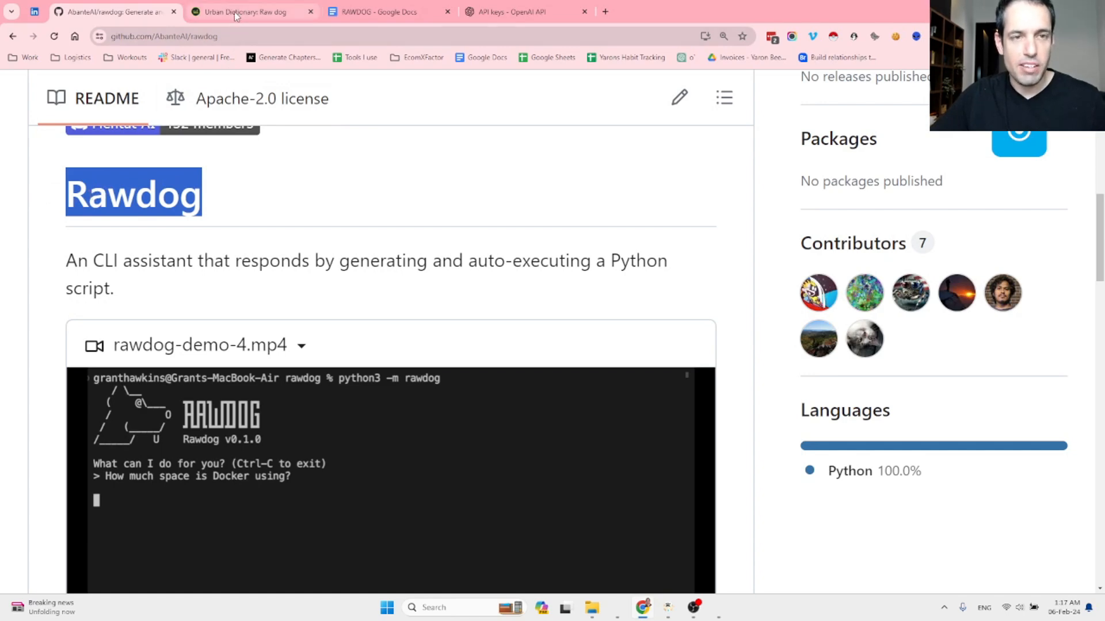
pyautogui.moveTo(238, 13)
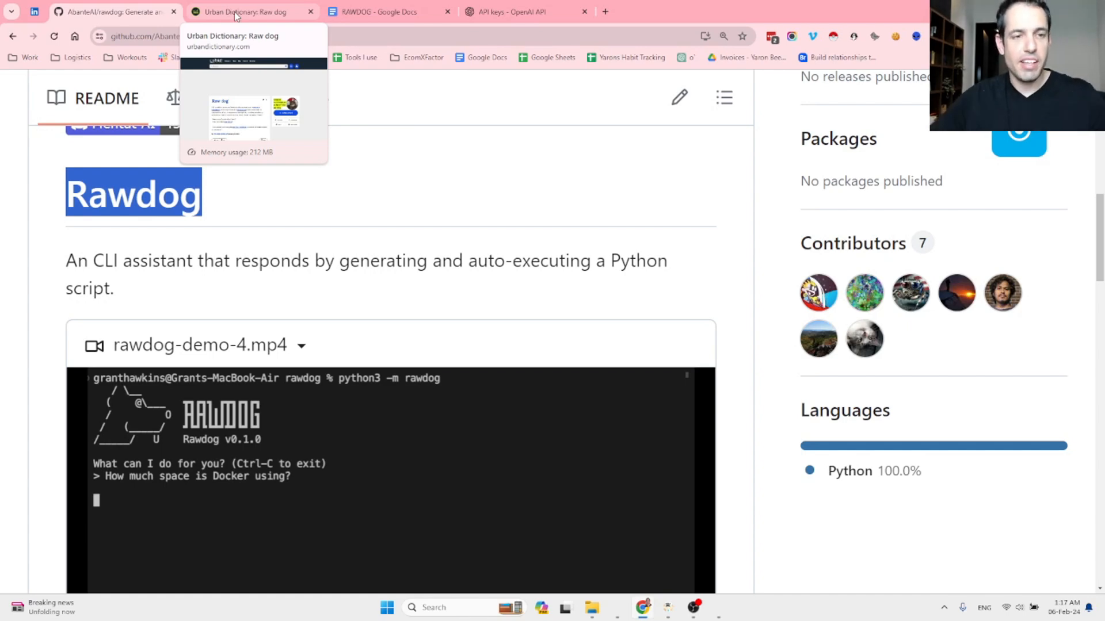
pyautogui.click(115, 12)
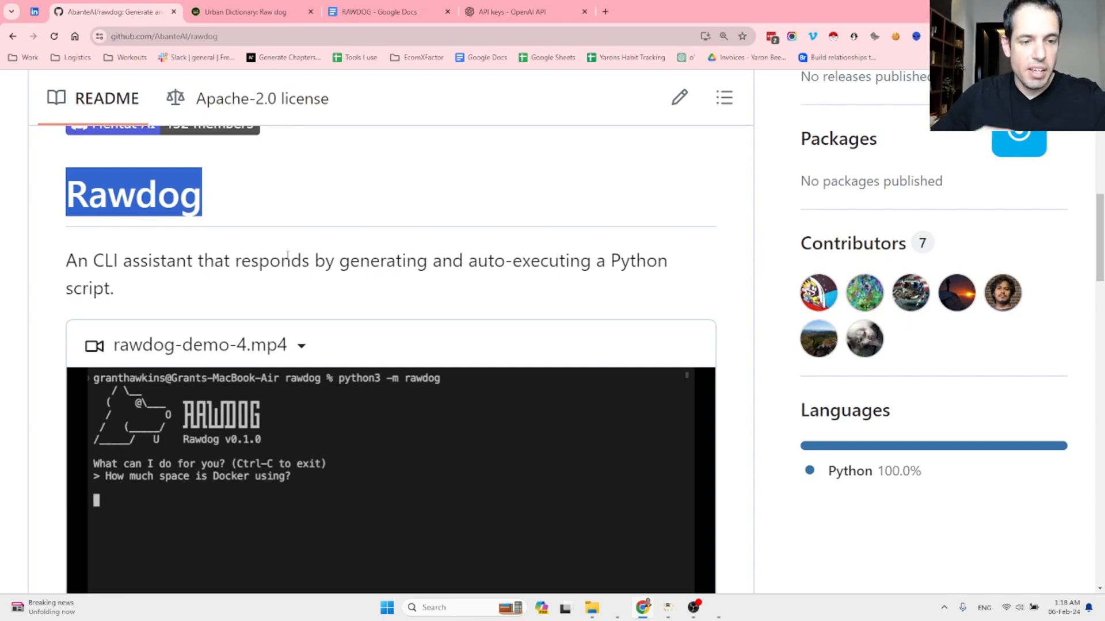
pyautogui.scroll(-3)
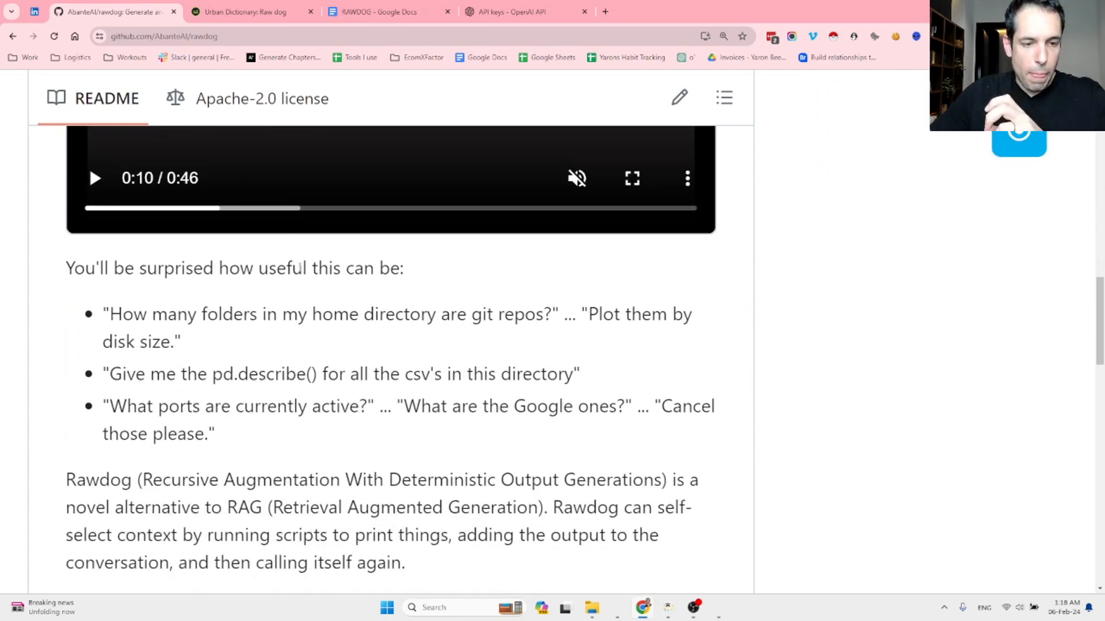
pyautogui.scroll(-3)
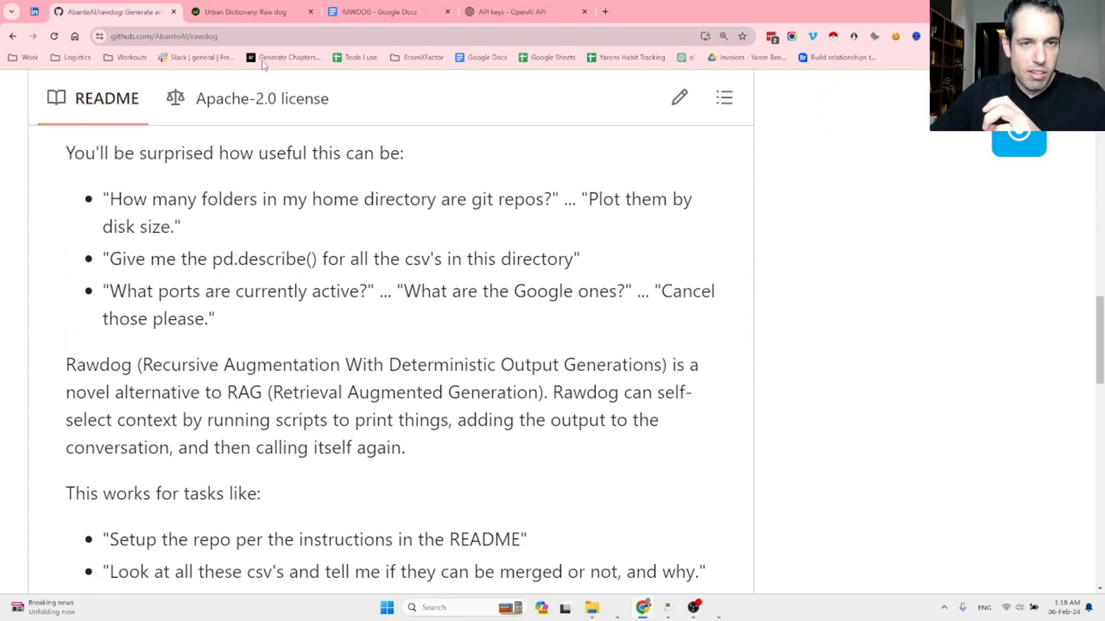
pyautogui.click(381, 12)
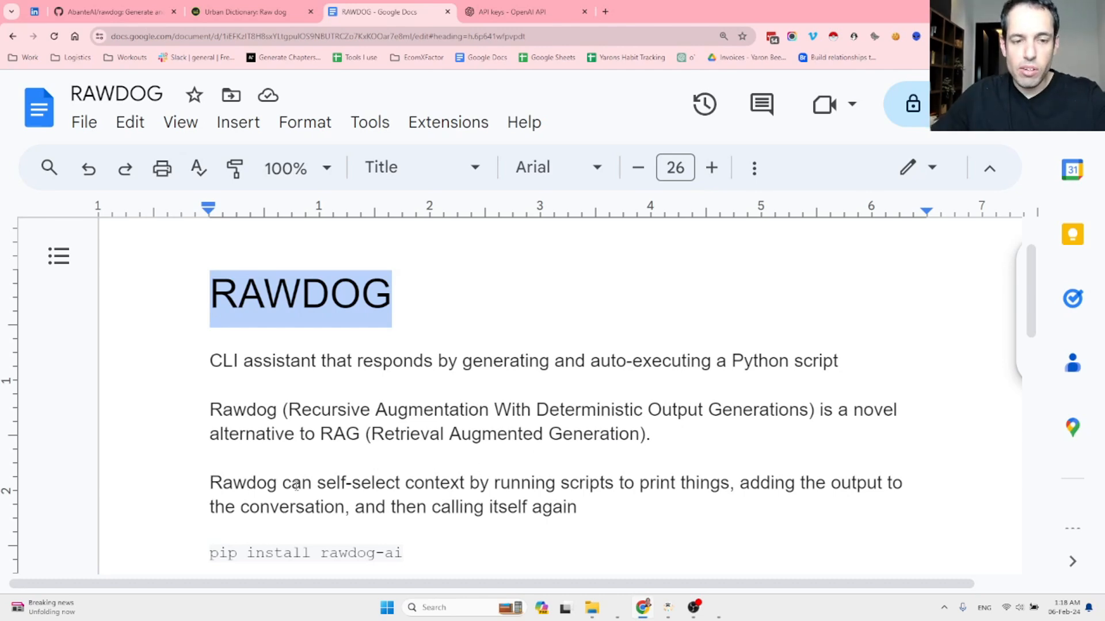
pyautogui.moveTo(560, 483)
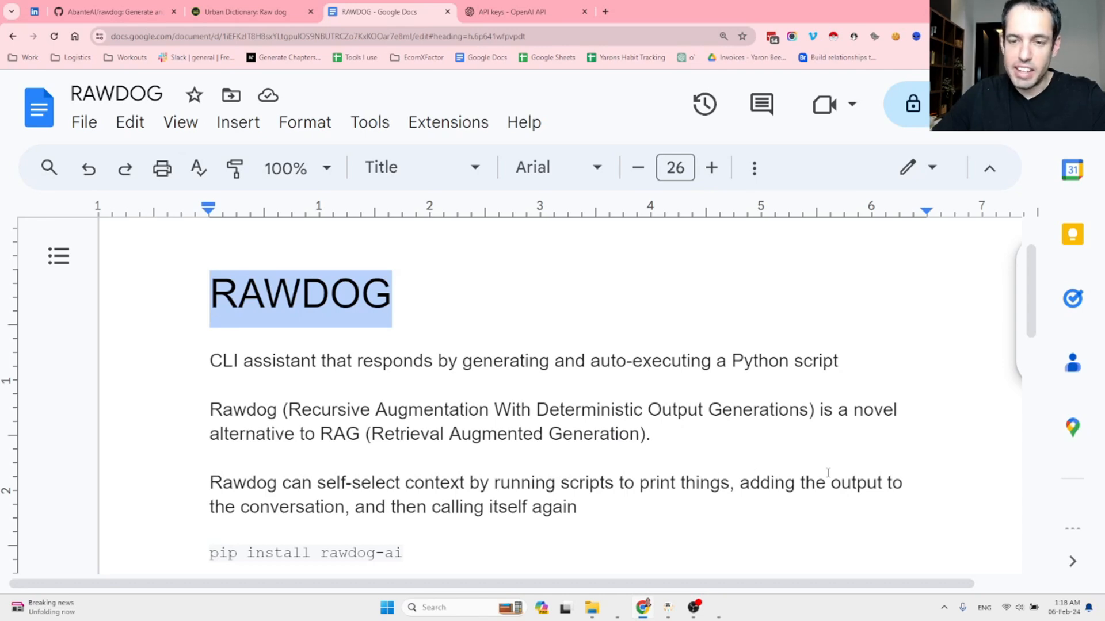
pyautogui.moveTo(404, 478)
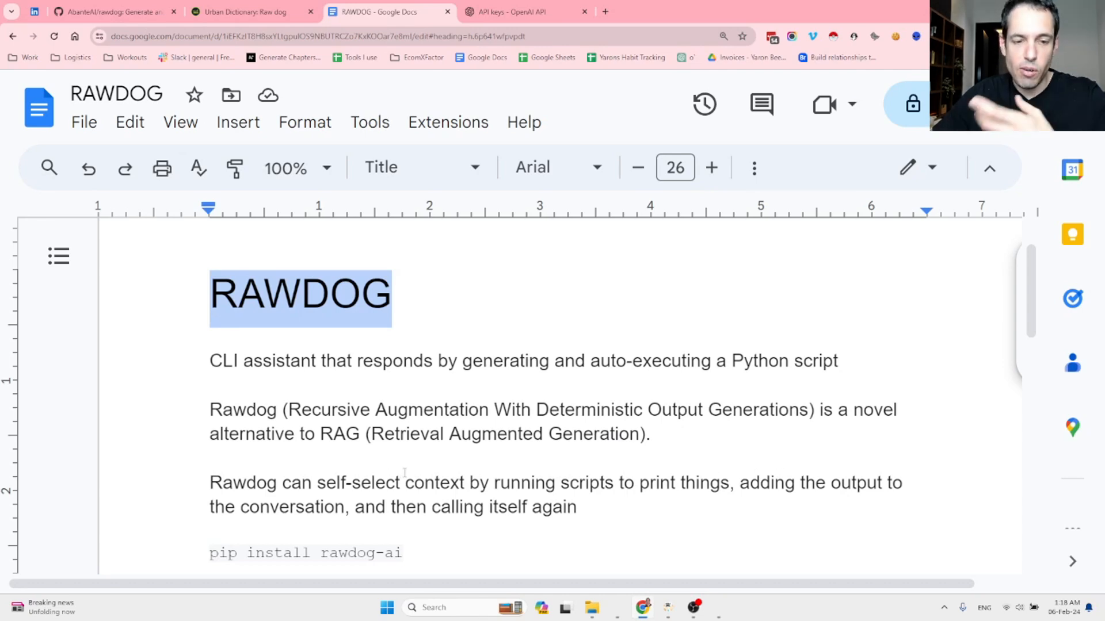
# - Scroll through the RAWDOG Google Docs notes summarizing the tool and its install command
pyautogui.scroll(-3)
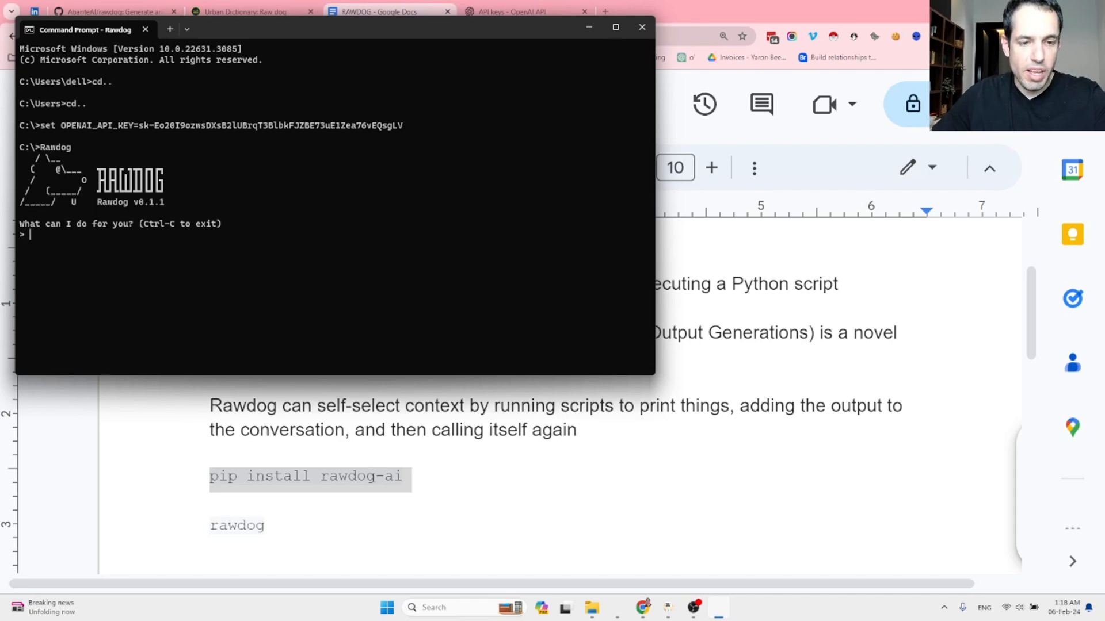
pyautogui.moveTo(111, 131)
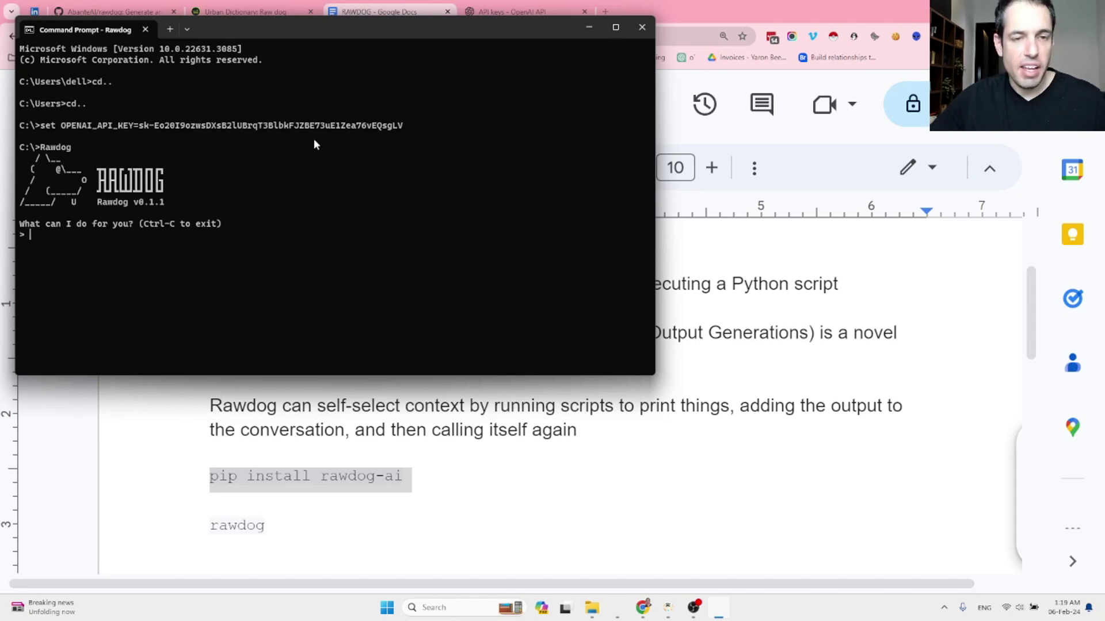
pyautogui.moveTo(420, 134)
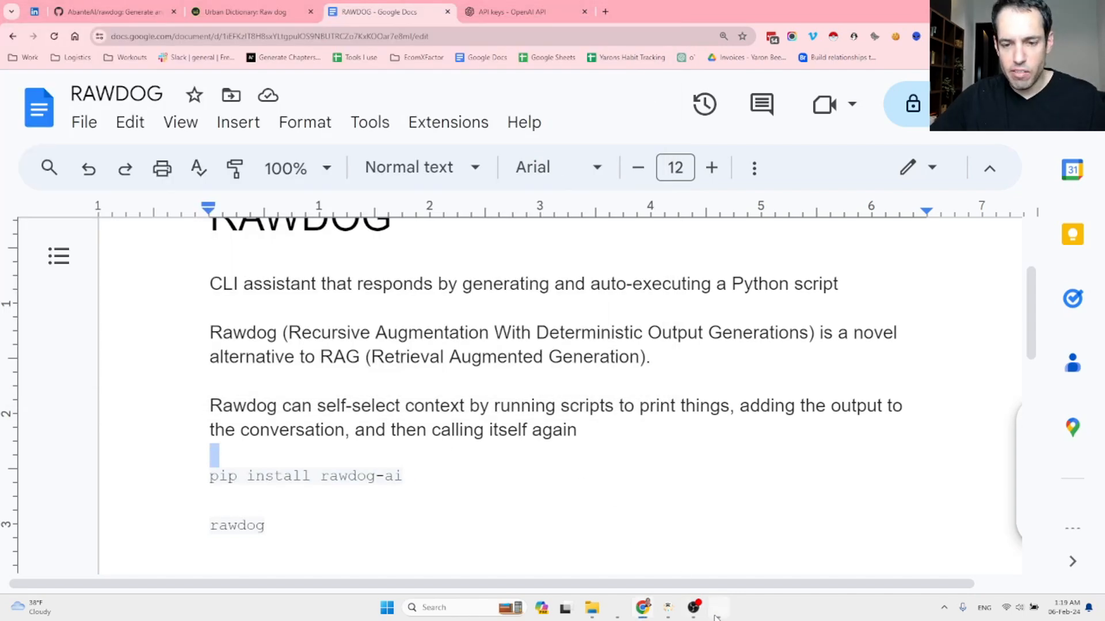
# - Scroll the Google Docs notes down to the saved test prompts, including the file-merge request
pyautogui.scroll(-3)
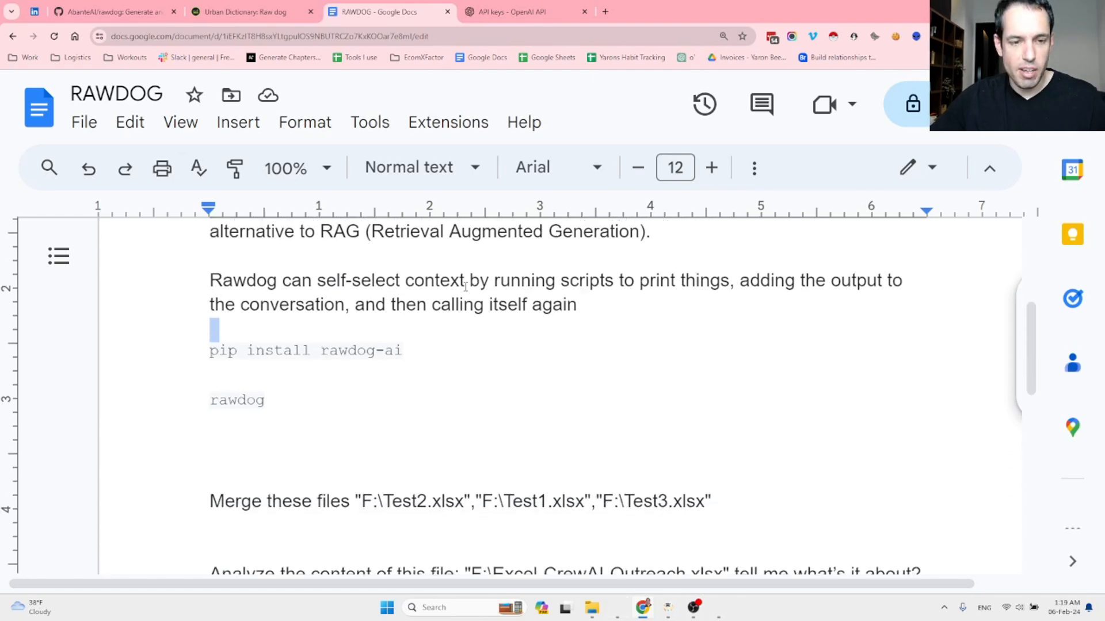
pyautogui.scroll(-3)
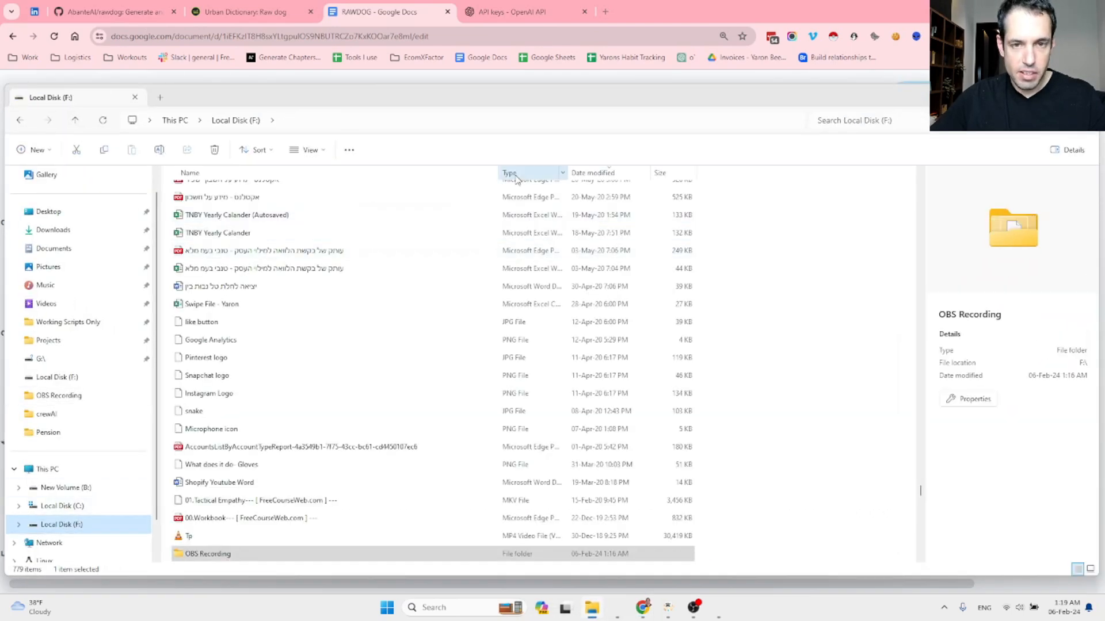
# - Sort the F: drive listing, scroll to the Test spreadsheets, and open Test2
pyautogui.click(510, 173)
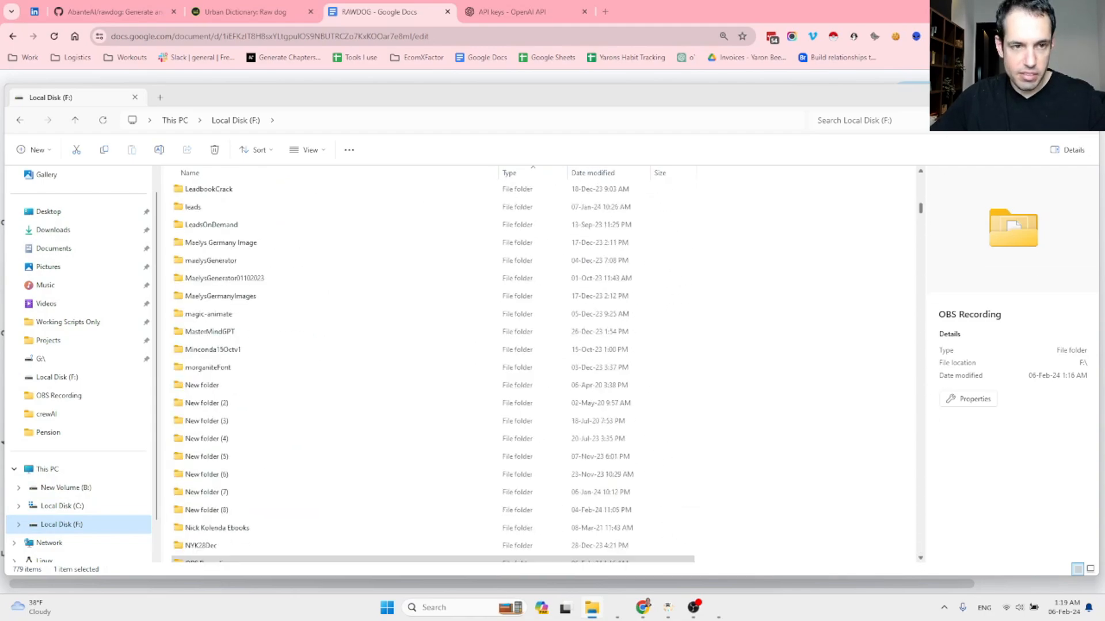
pyautogui.scroll(-3)
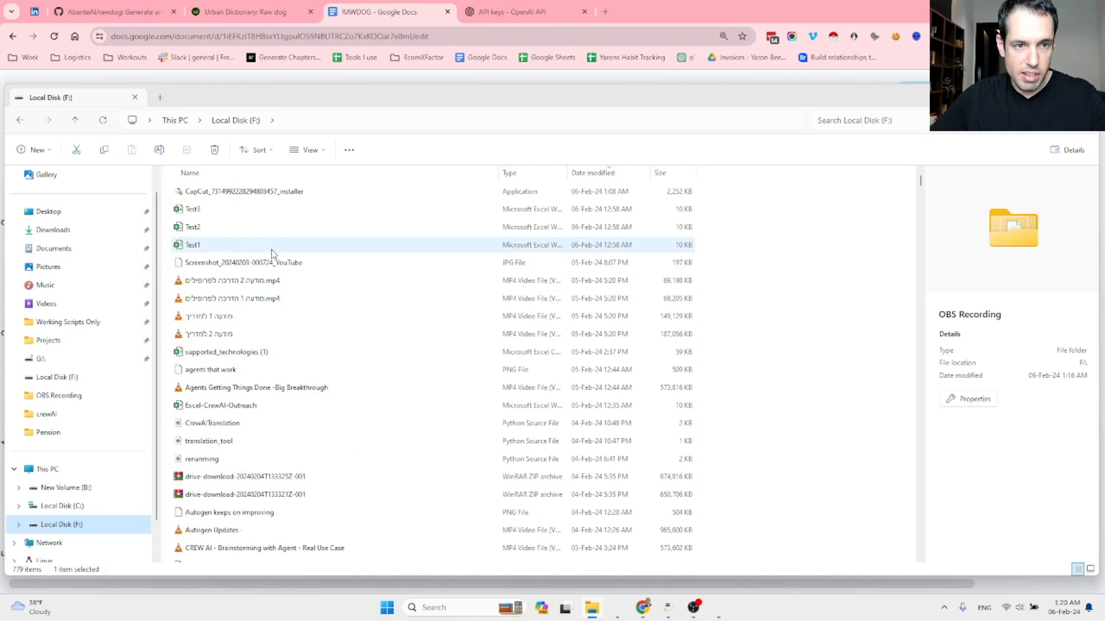
pyautogui.doubleClick(193, 245)
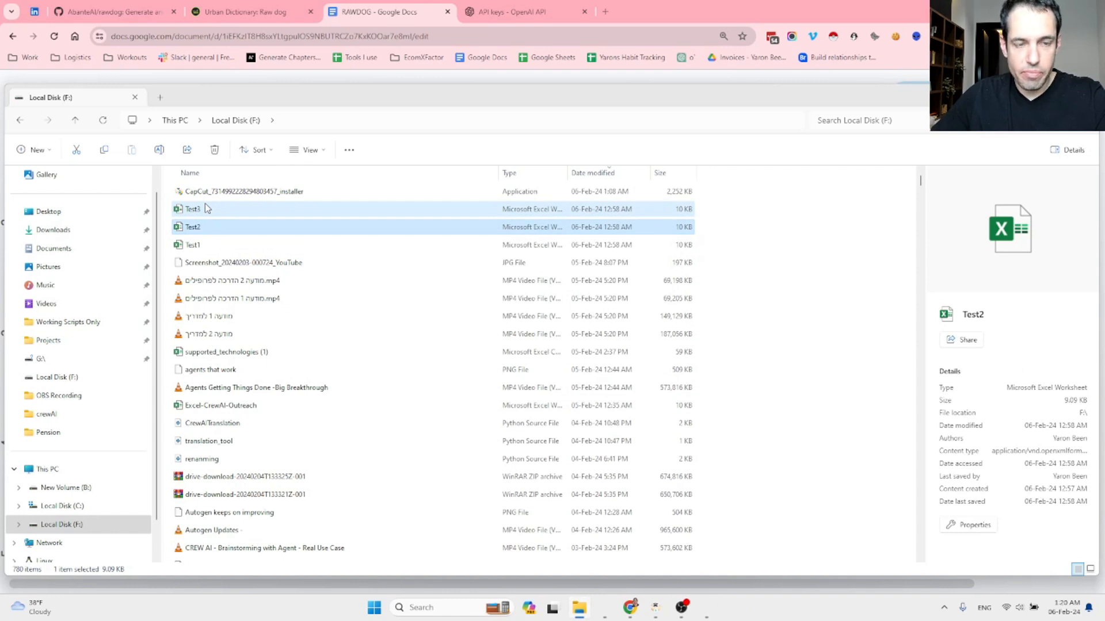
# - Open the Test3 workbook to check its URL and name row, then close it
pyautogui.doubleClick(193, 209)
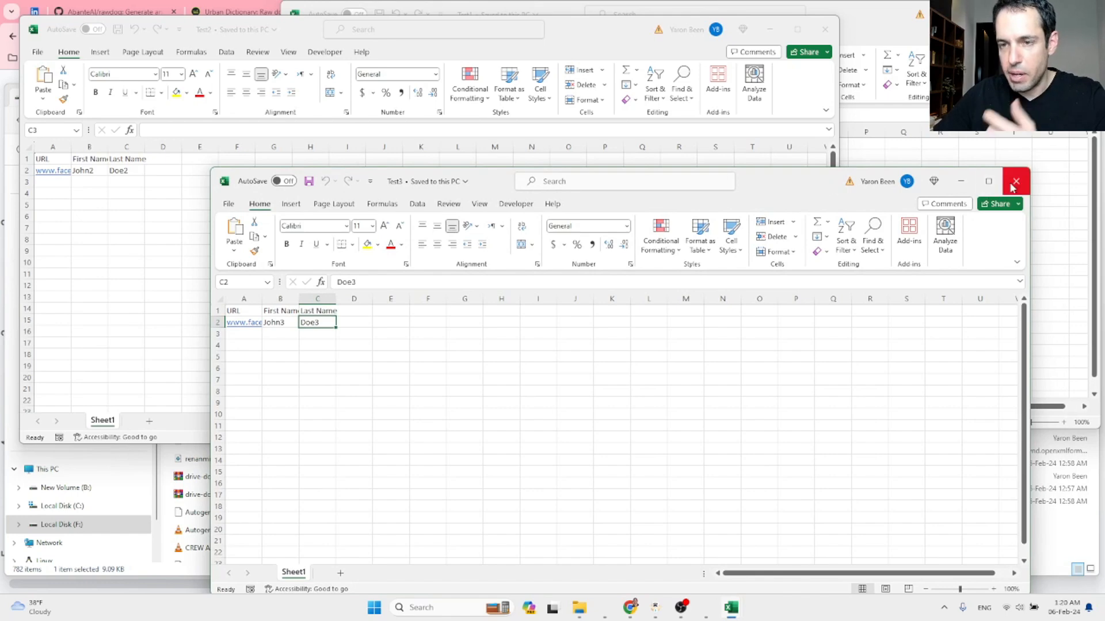
pyautogui.click(1015, 181)
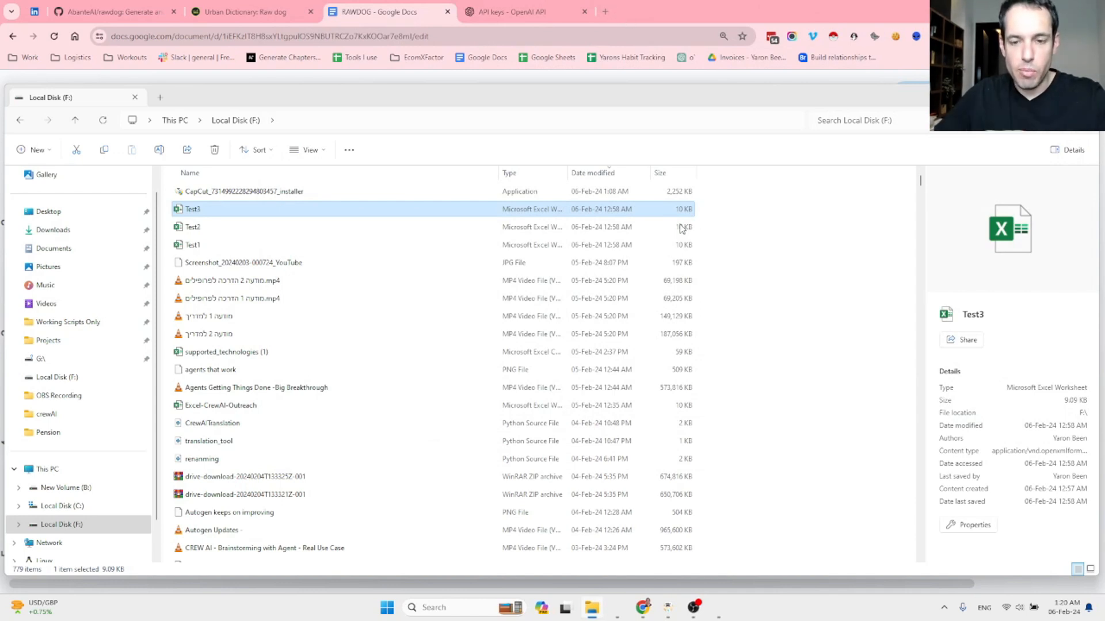
pyautogui.moveTo(695, 608)
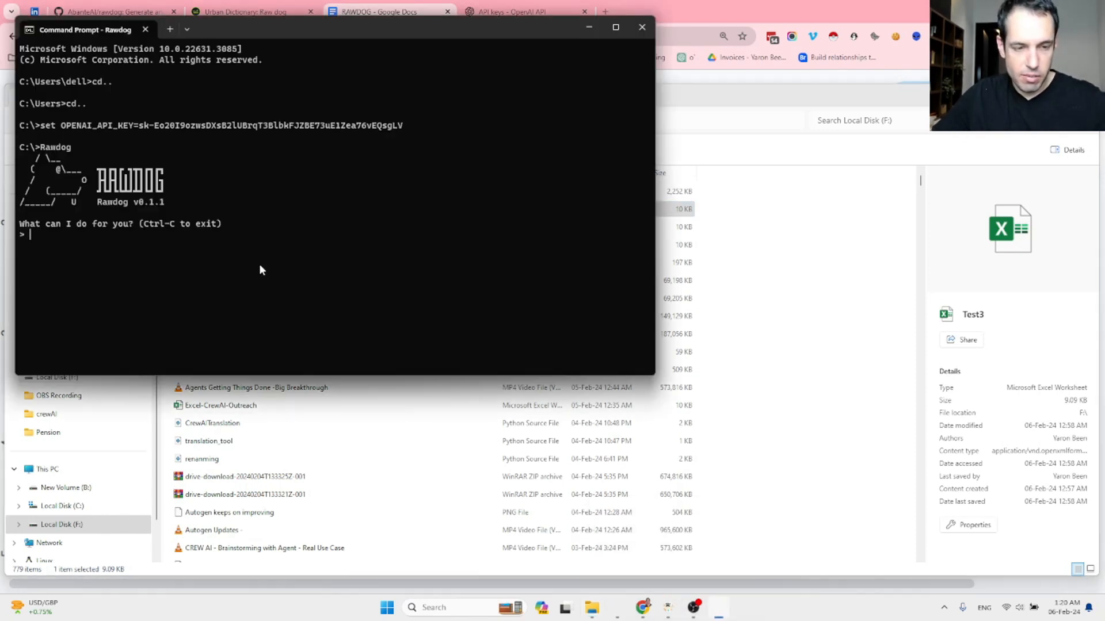
# - Ask Rawdog to merge F:\Test2.xlsx, F:\Test1.xlsx and F:\Test3.xlsx, then maximize the terminal
pyautogui.write('Merge these files "F:\\Test2.xlsx","F:\\Test1.xlsx","F:\\Test3.xlsx"')
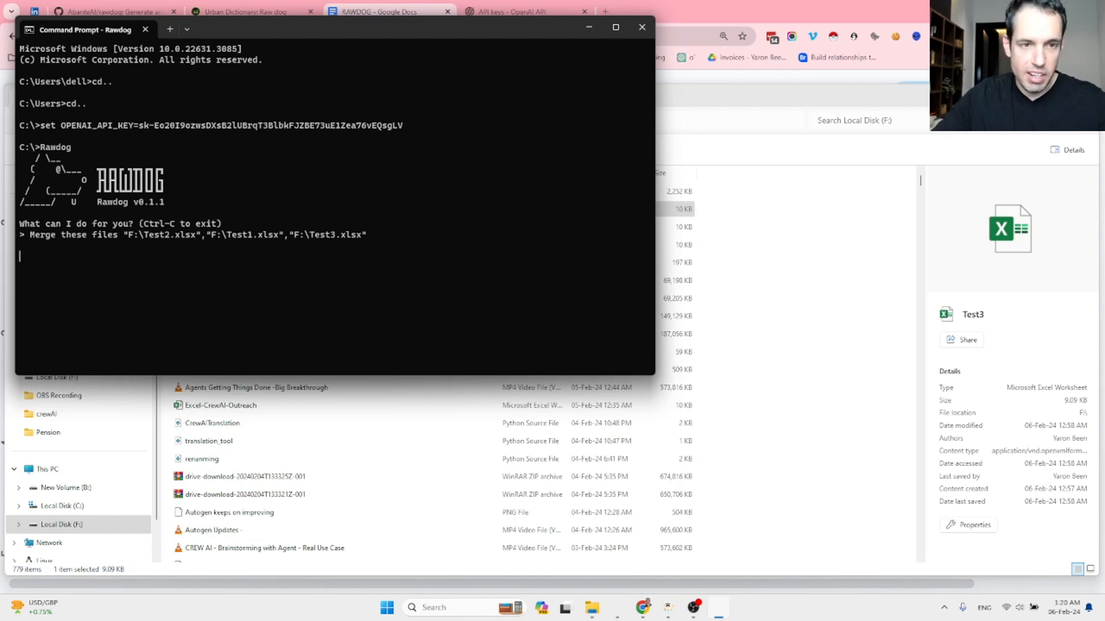
pyautogui.moveTo(615, 27)
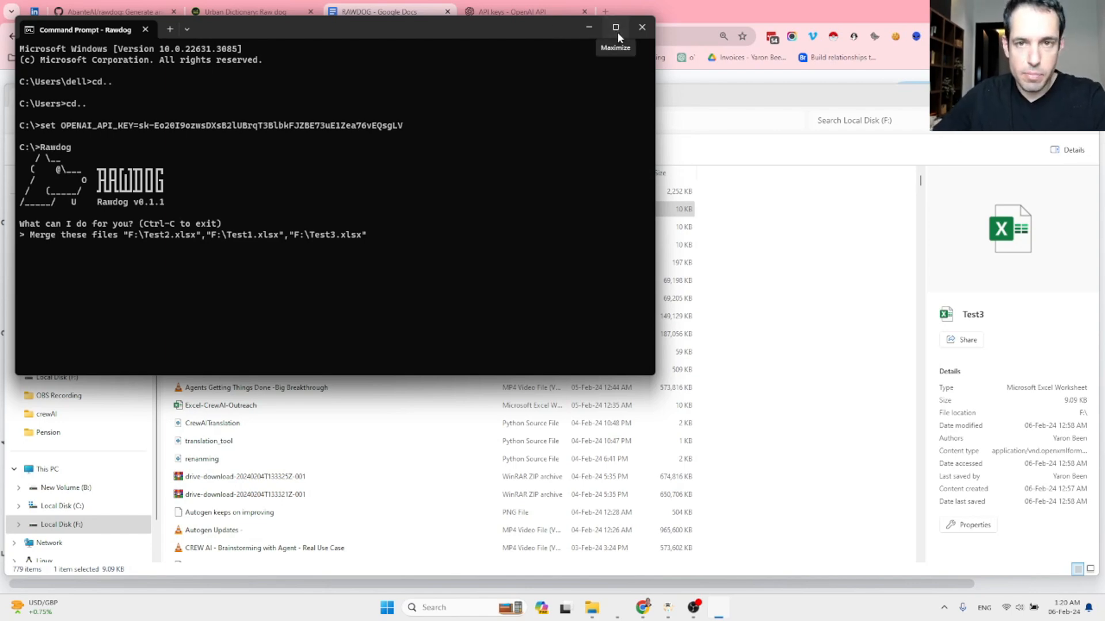
pyautogui.click(615, 27)
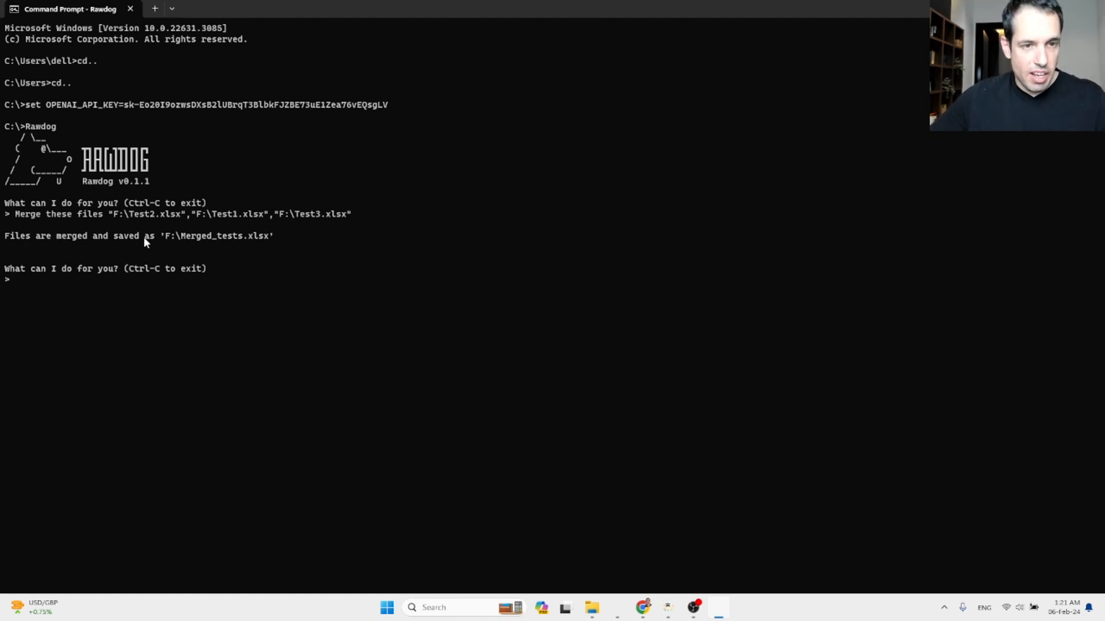
pyautogui.moveTo(269, 244)
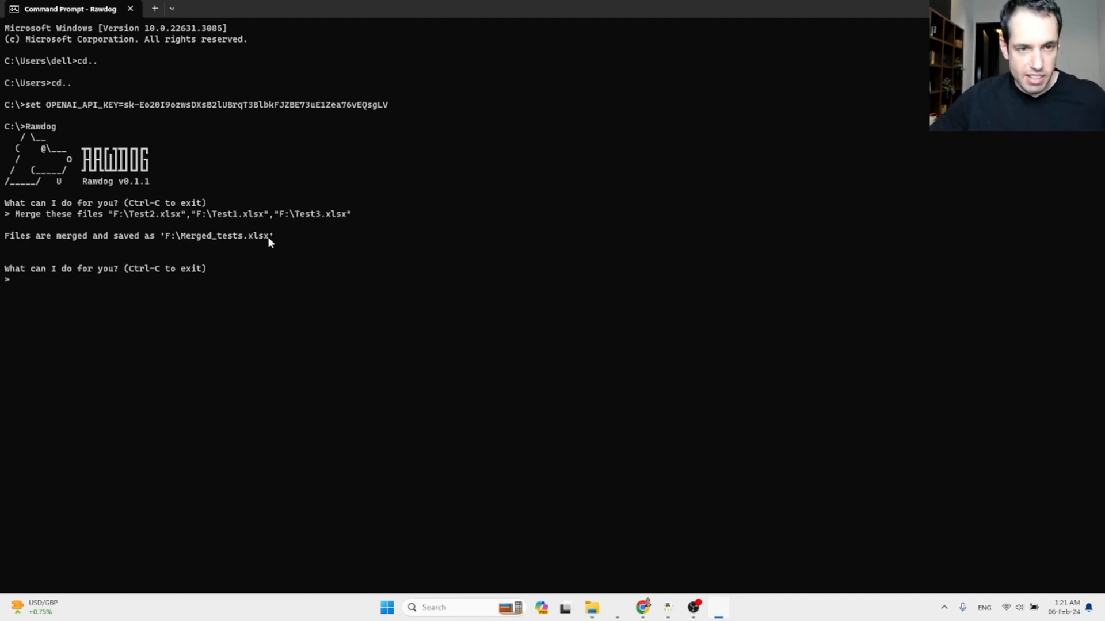
# - Open F:\Merged_tests.xlsx and widen column A to show the three merged URLs
pyautogui.doubleClick(218, 236)
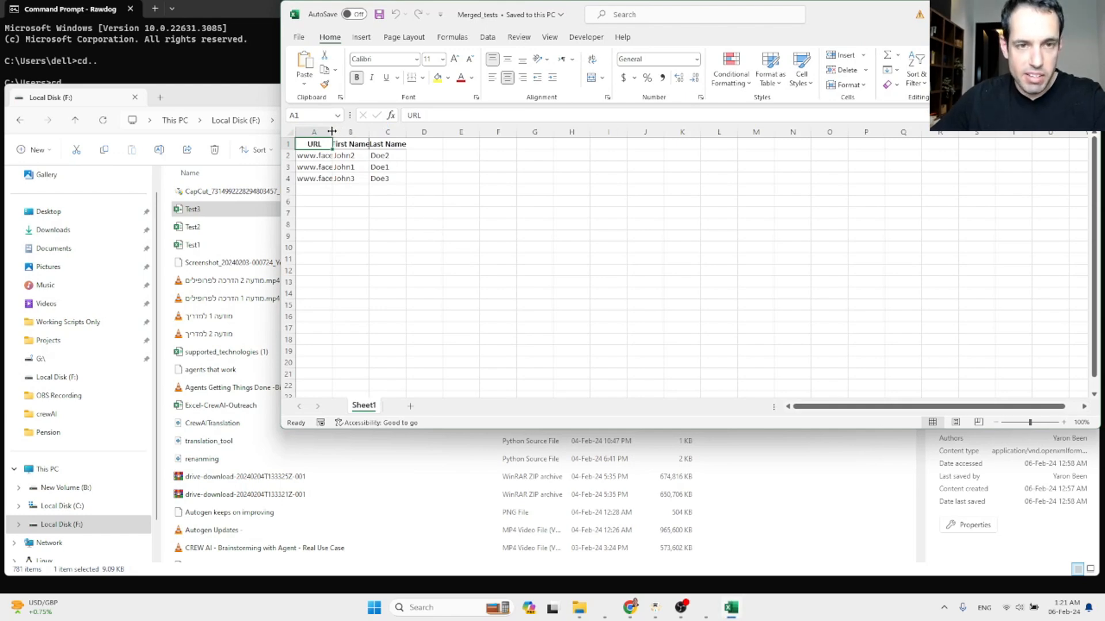
pyautogui.moveTo(333, 131); pyautogui.dragTo(395, 131)
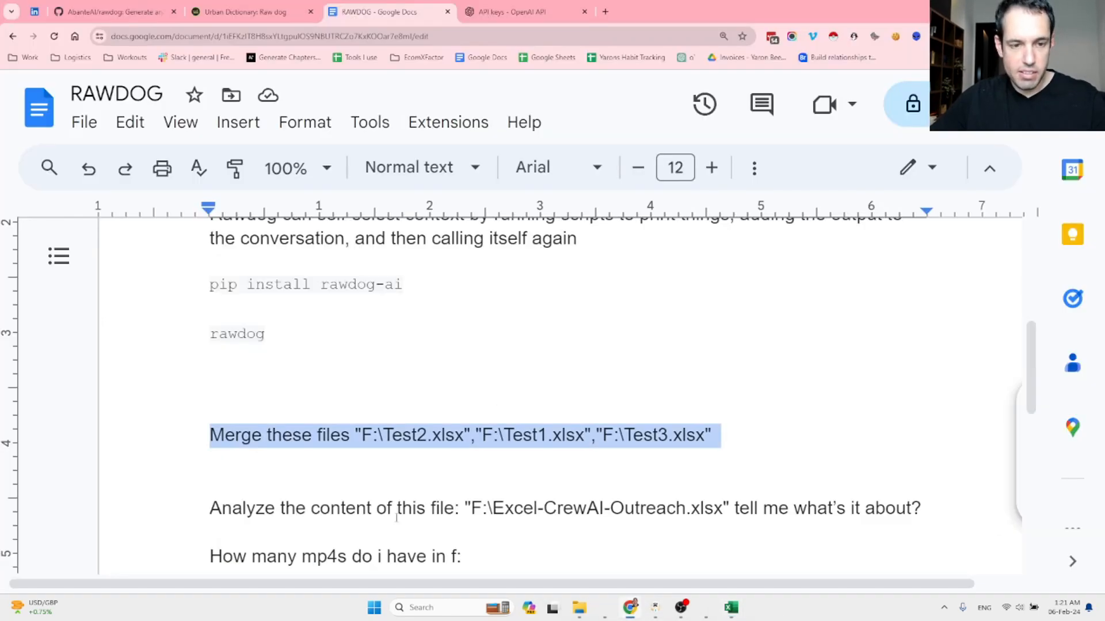
# - Select the 'Analyze the content of this file' prompt for Excel-CrewAI-Outreach.xlsx
pyautogui.scroll(-3)
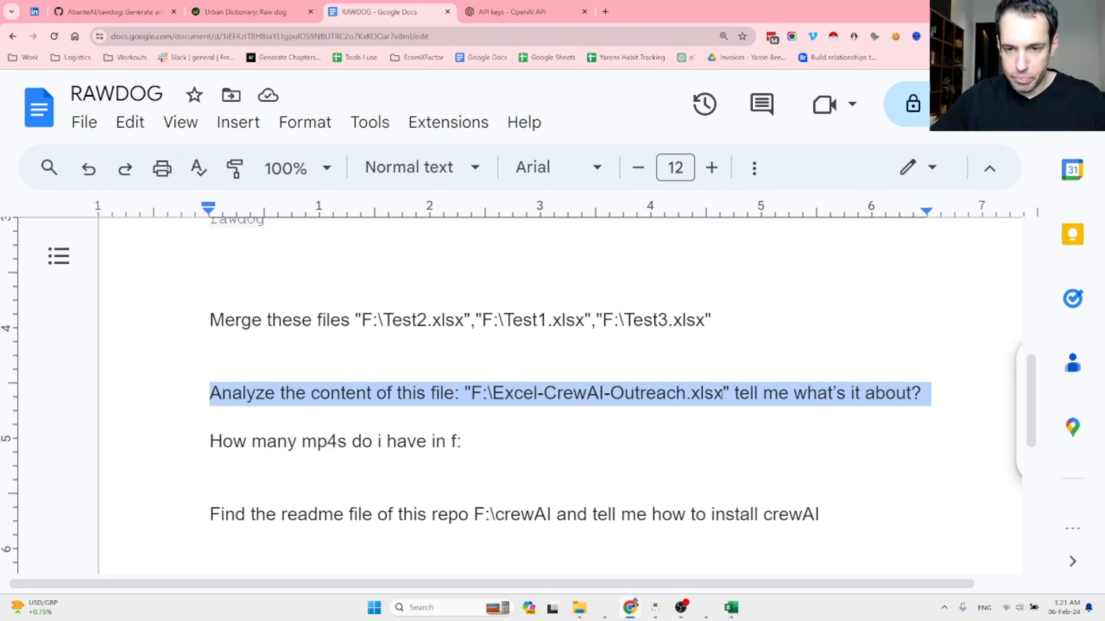
pyautogui.moveTo(471, 393); pyautogui.dragTo(722, 393)
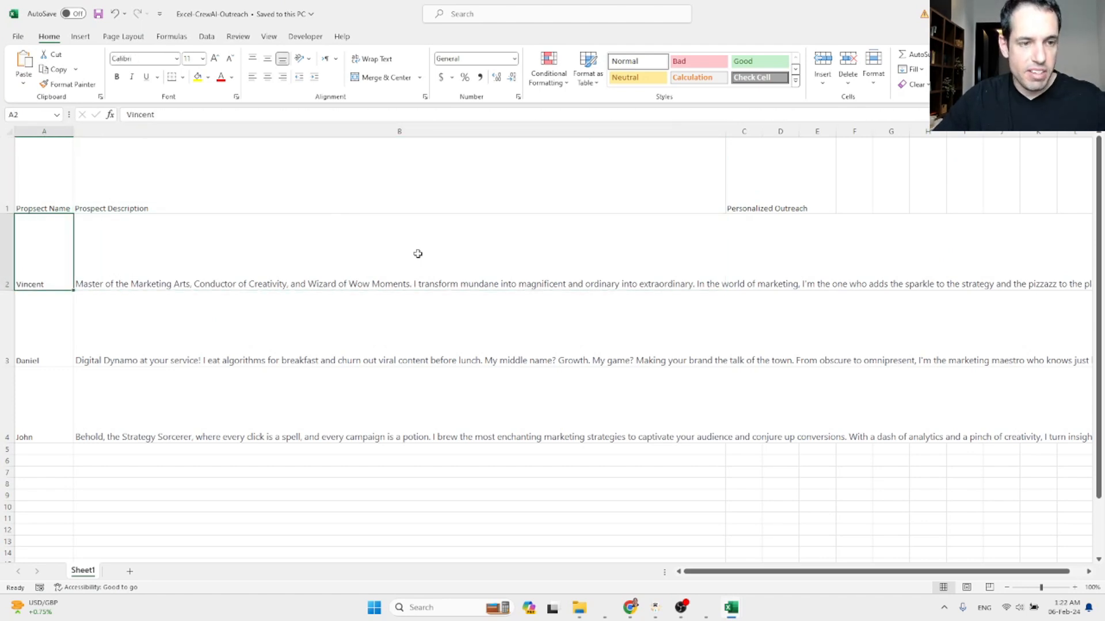
# - Inspect a prospect cell in Excel-CrewAI-Outreach, then return to the Rawdog session
pyautogui.click(417, 254)
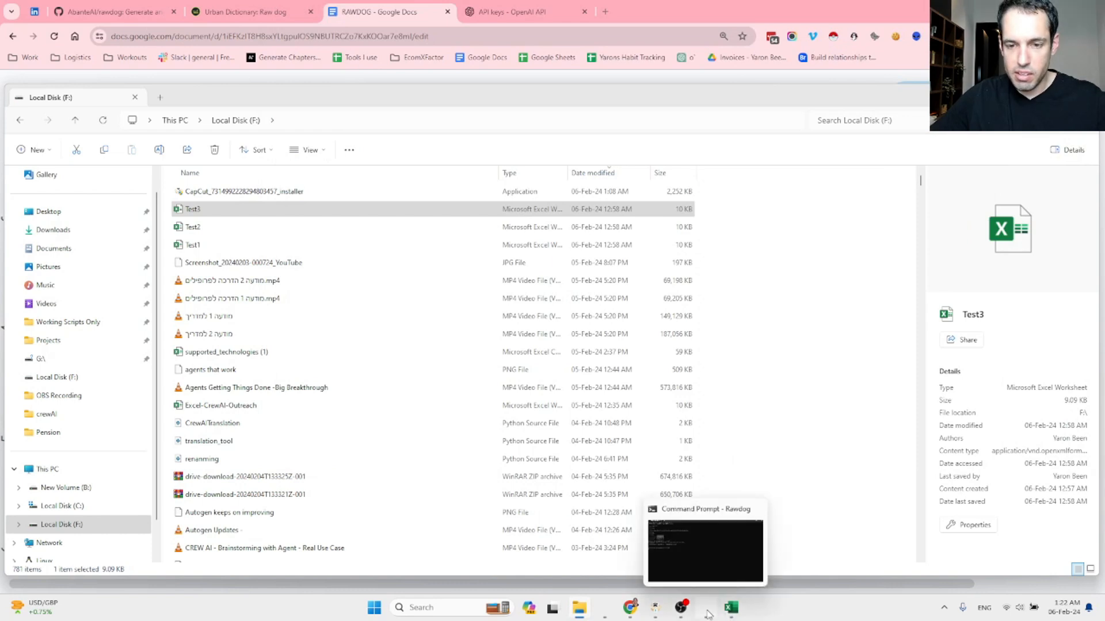
pyautogui.click(705, 550)
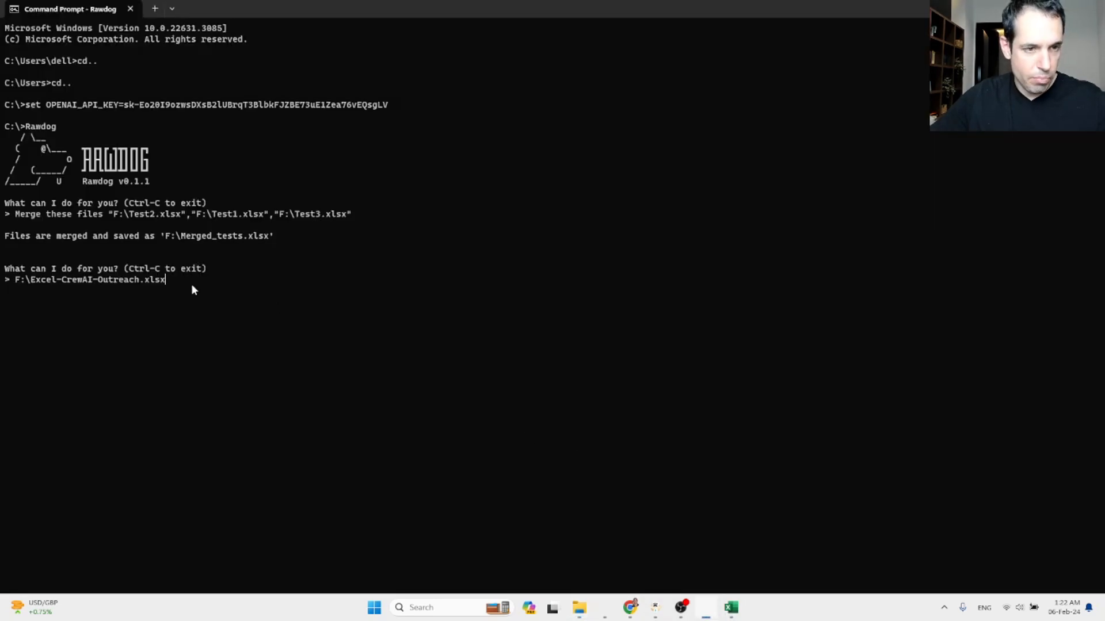
pyautogui.moveTo(589, 608)
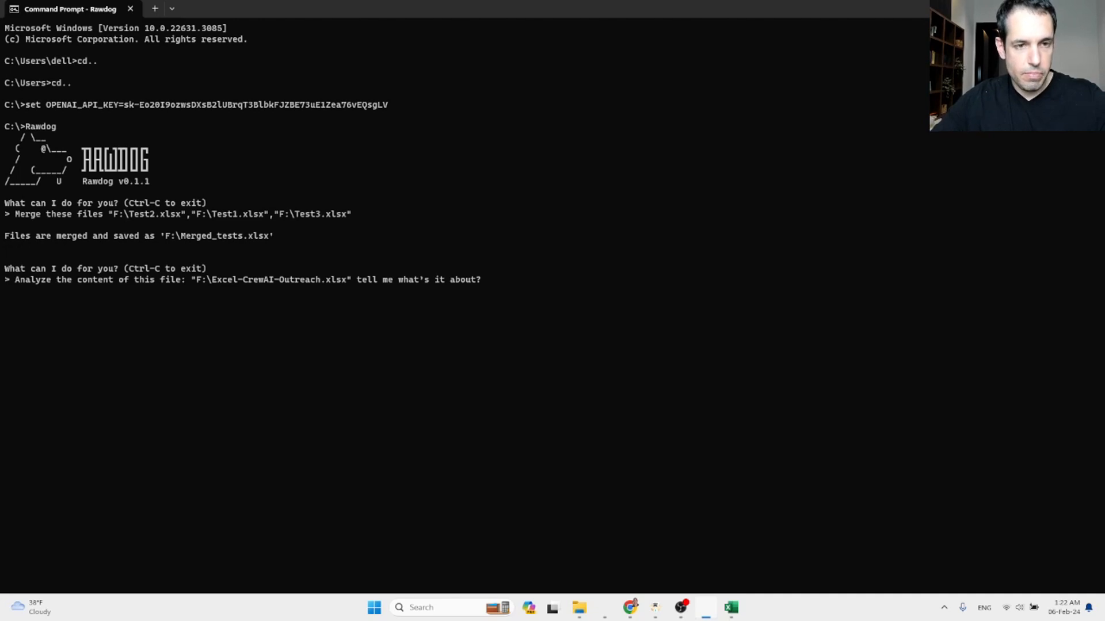
# - Submit the request asking what F:\Excel-CrewAI-Outreach.xlsx is about
pyautogui.press('Enter')
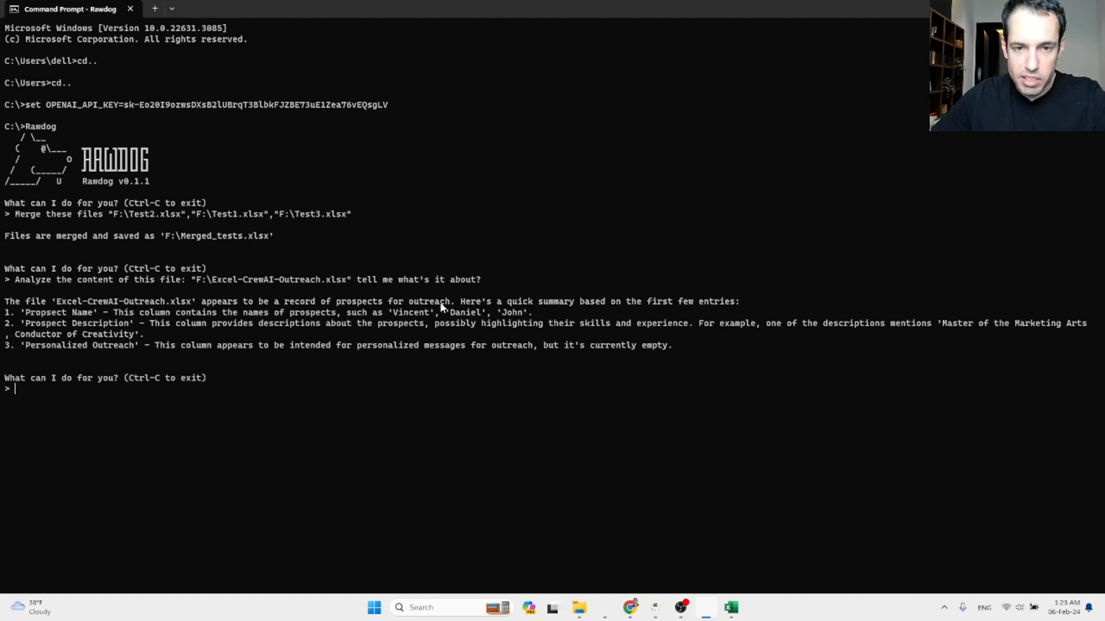
pyautogui.moveTo(699, 307)
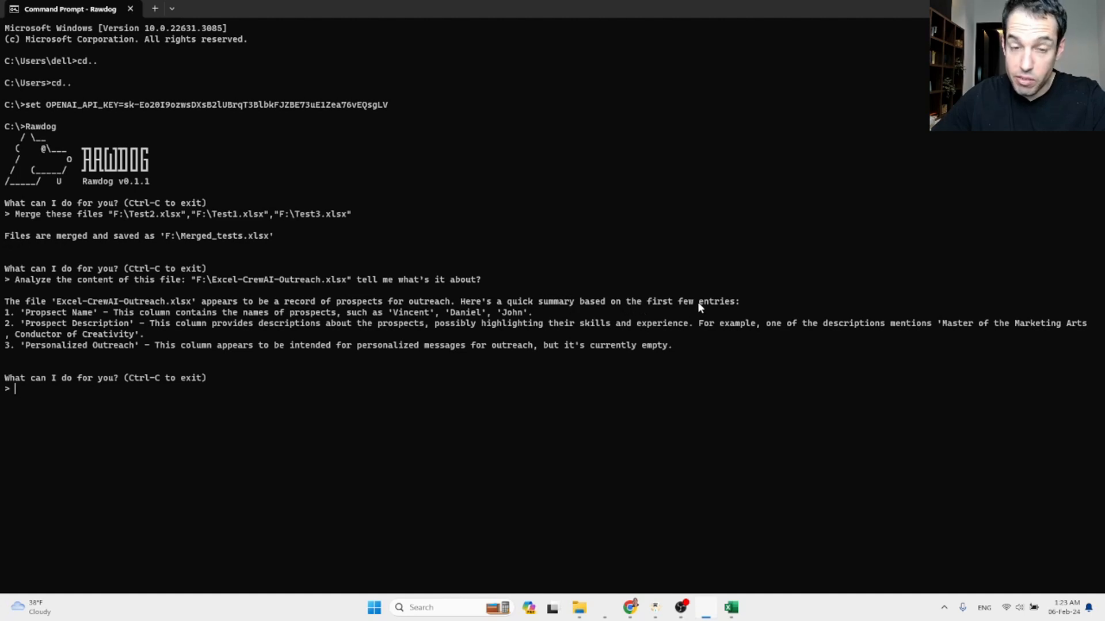
pyautogui.moveTo(134, 323)
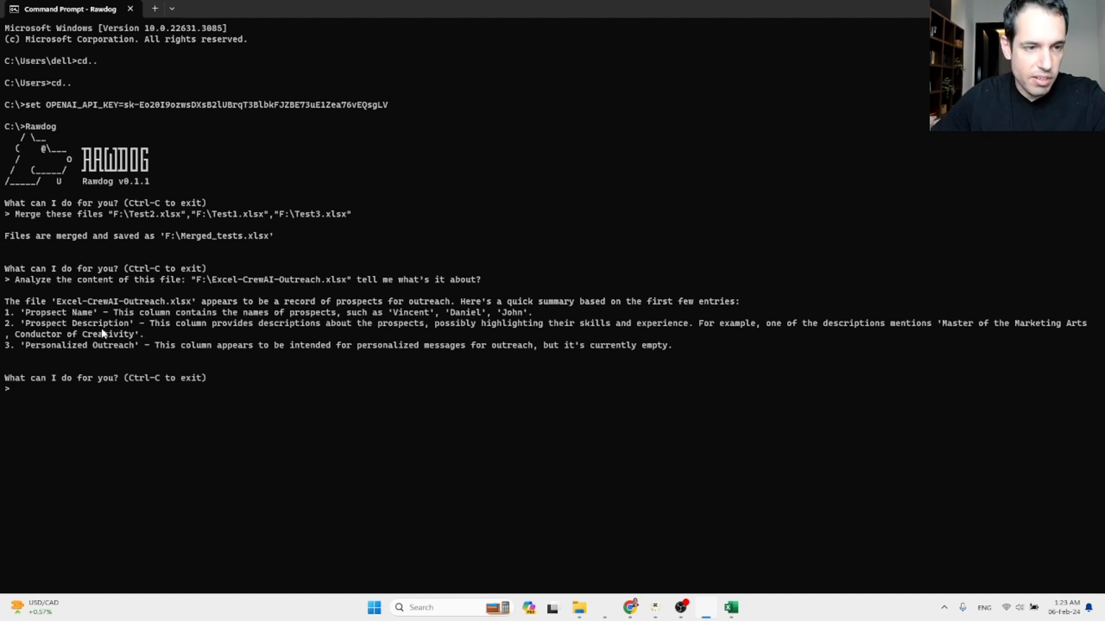
pyautogui.moveTo(176, 332)
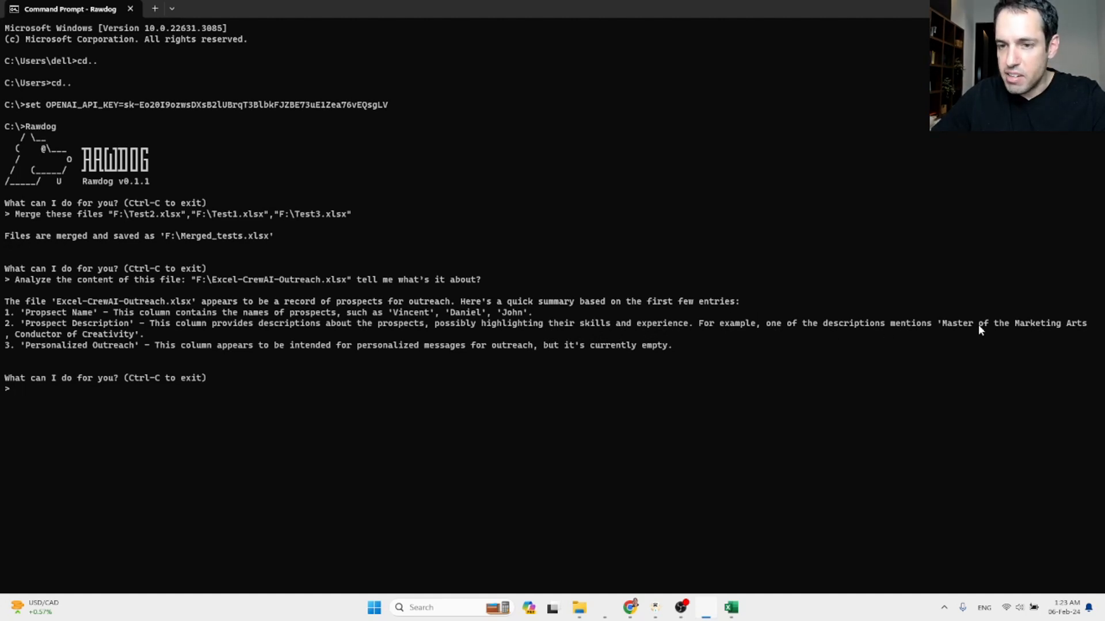
pyautogui.moveTo(420, 331)
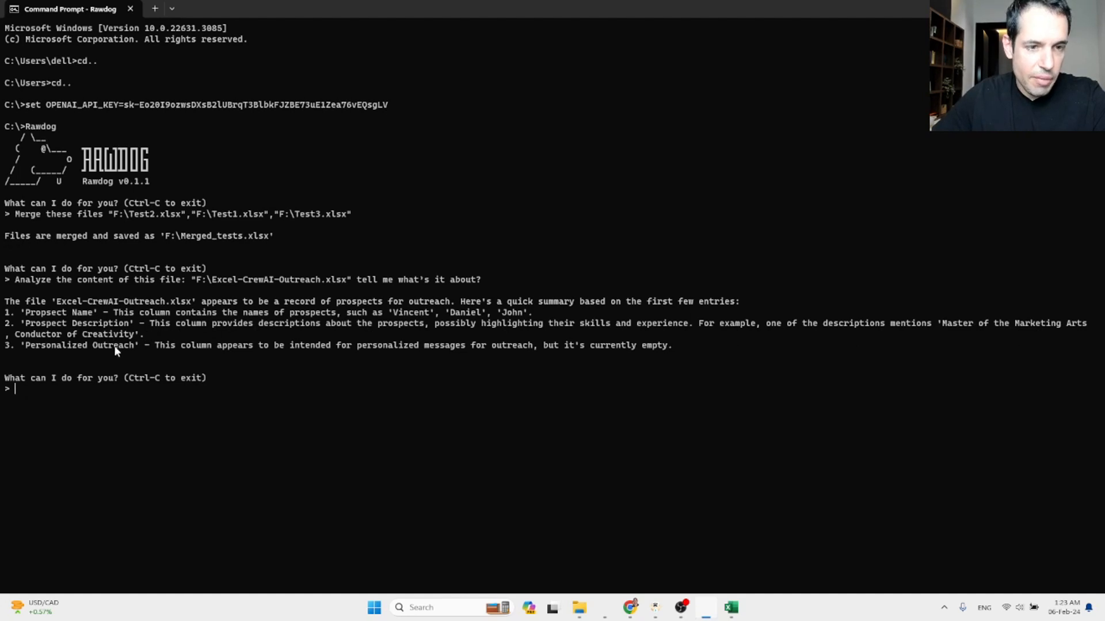
pyautogui.moveTo(73, 357)
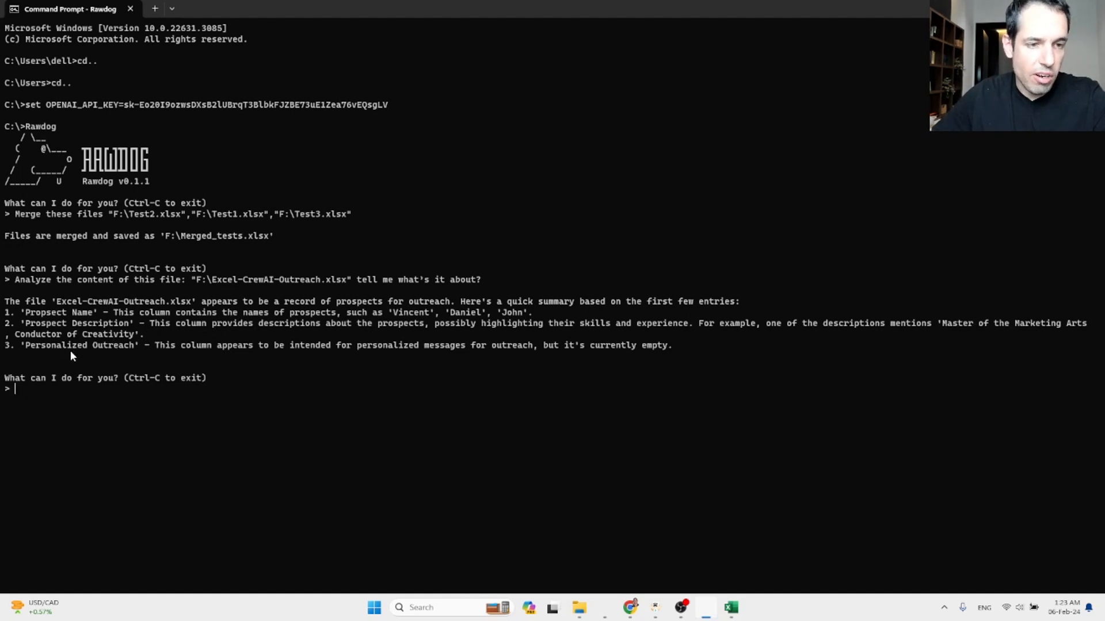
pyautogui.moveTo(115, 355)
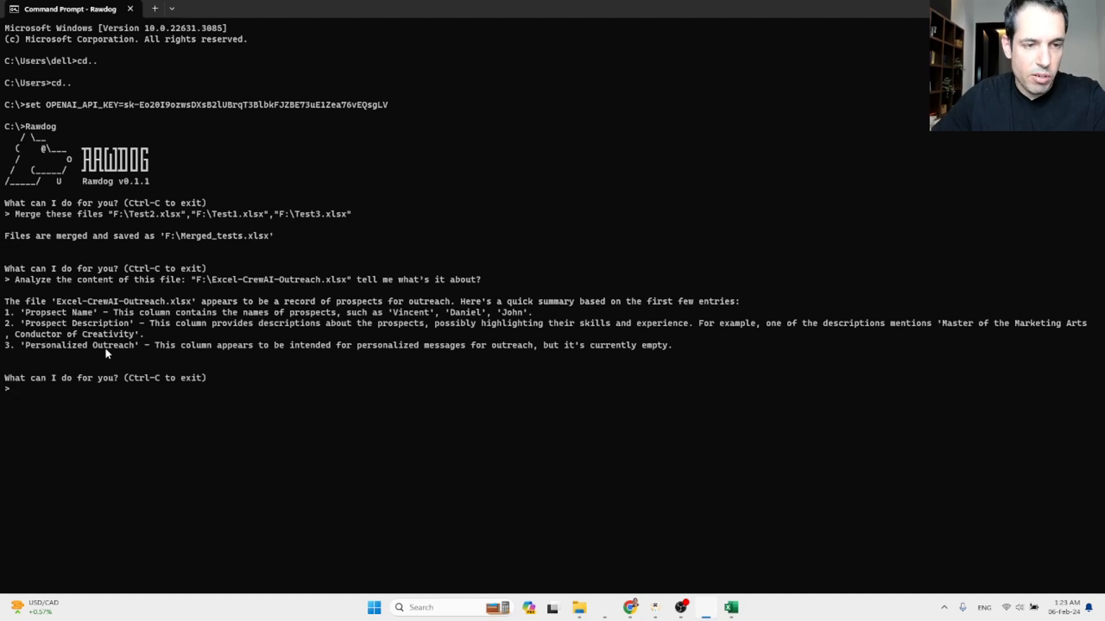
pyautogui.moveTo(198, 359)
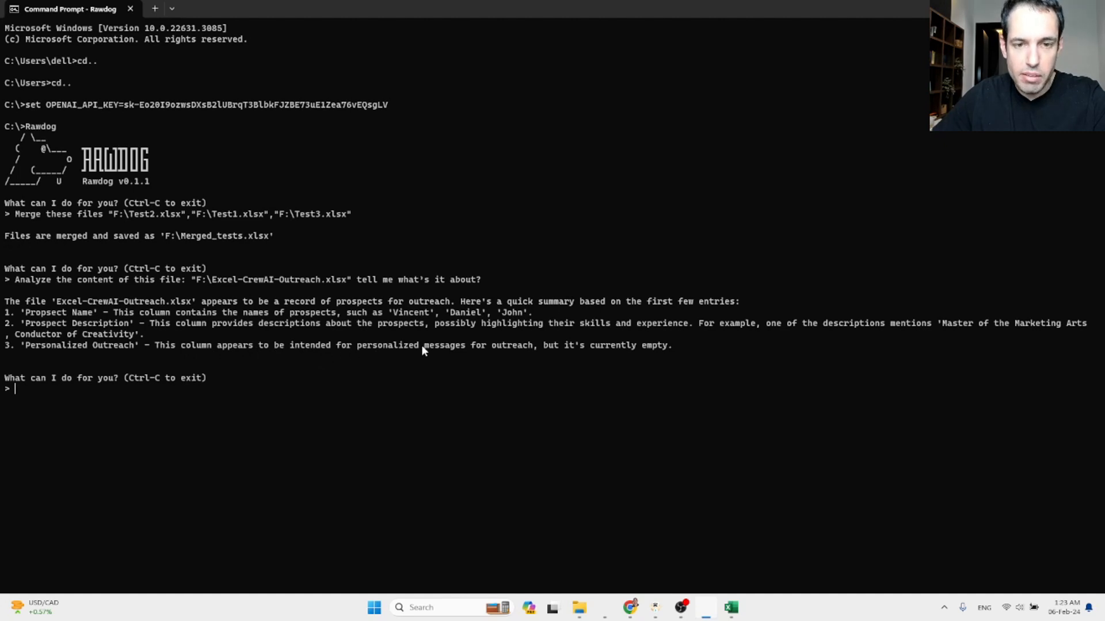
pyautogui.moveTo(547, 350)
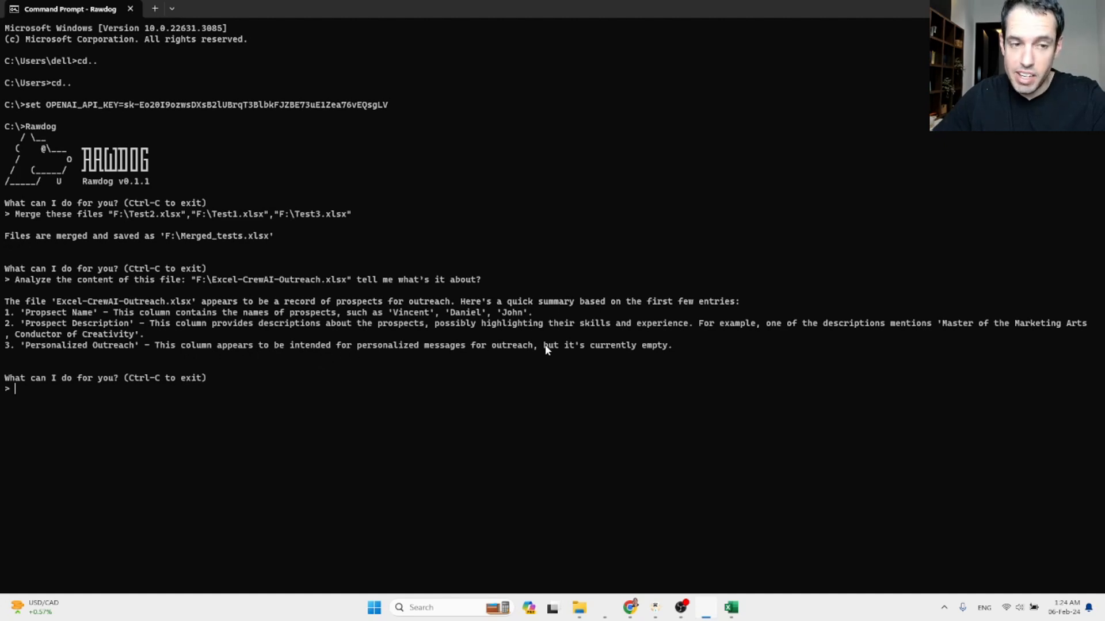
pyautogui.moveTo(725, 552)
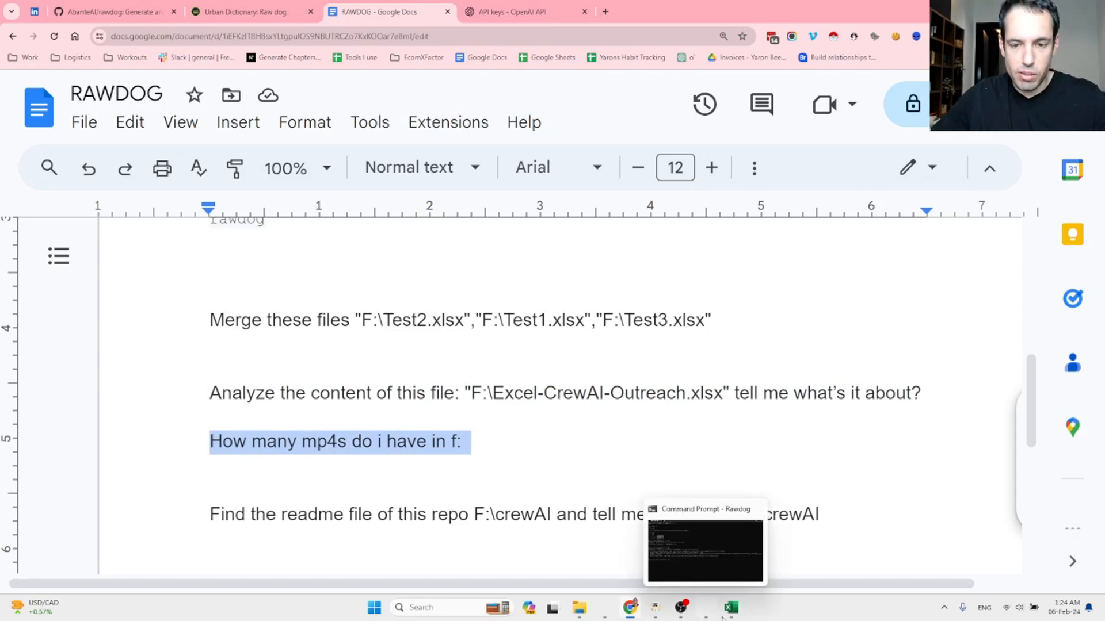
# - Ask Rawdog 'How many mp4s do i have in f:' and submit the question
pyautogui.click(704, 542)
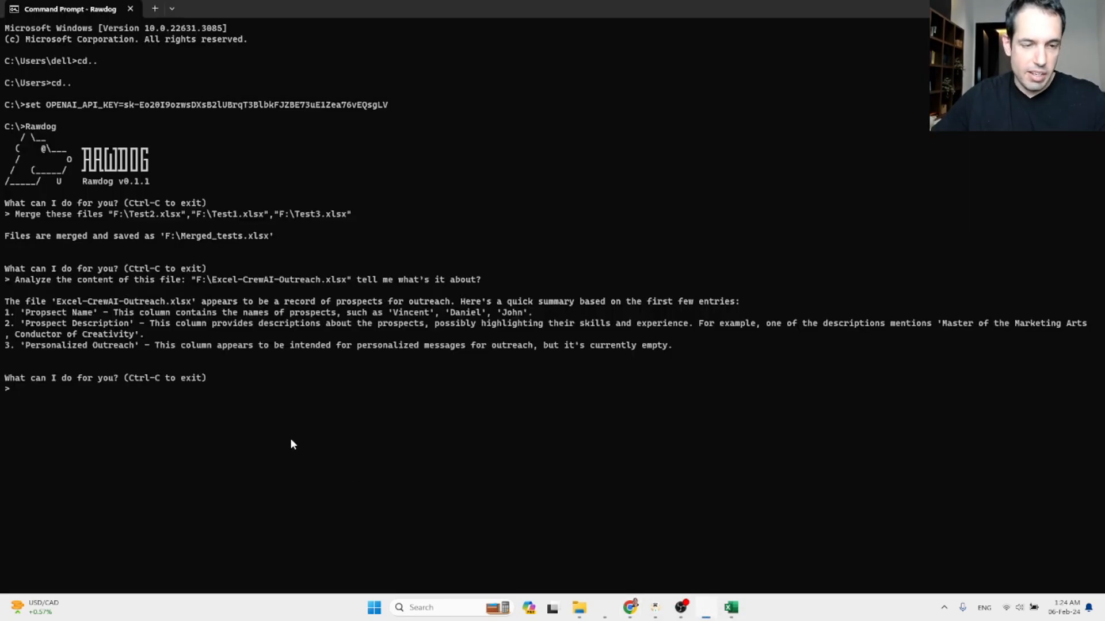
pyautogui.write('How many mp4s do i have in f:')
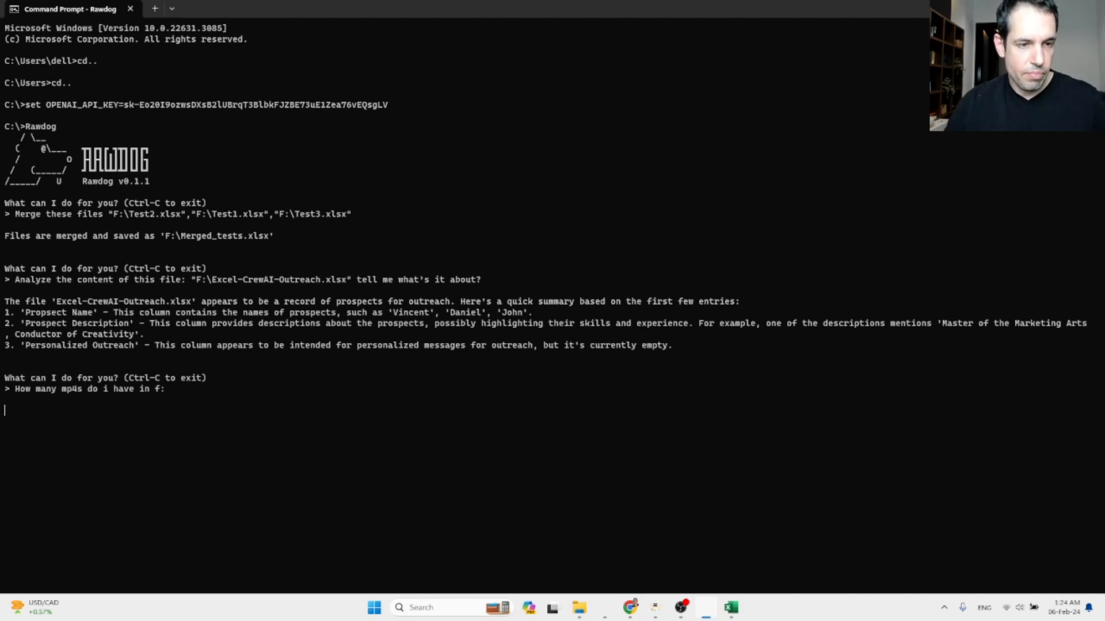
pyautogui.press('Enter')
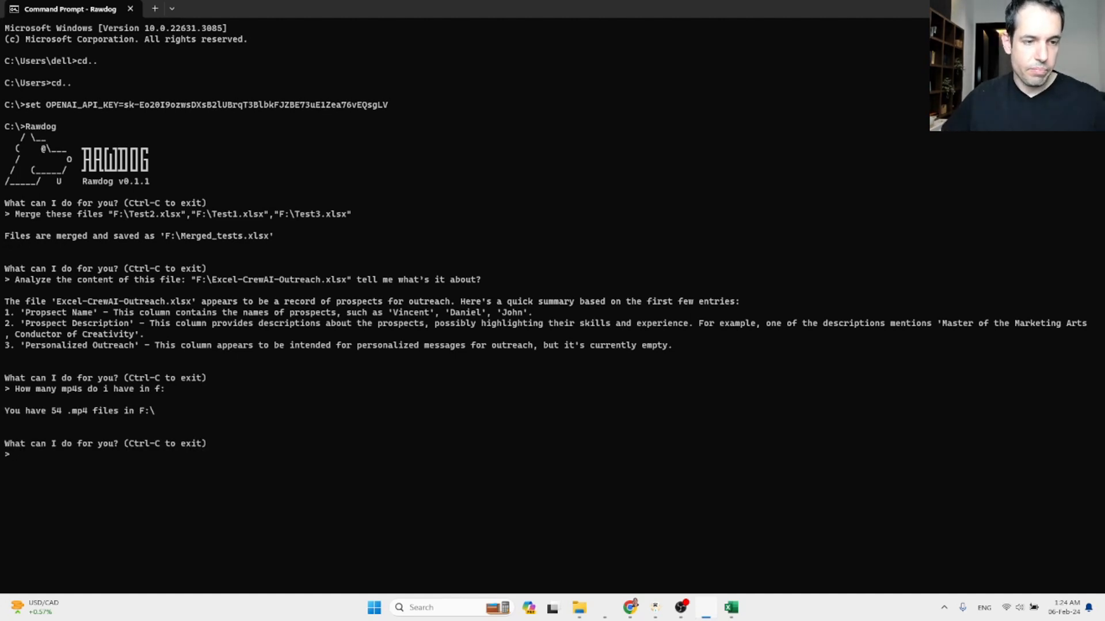
pyautogui.moveTo(41, 421)
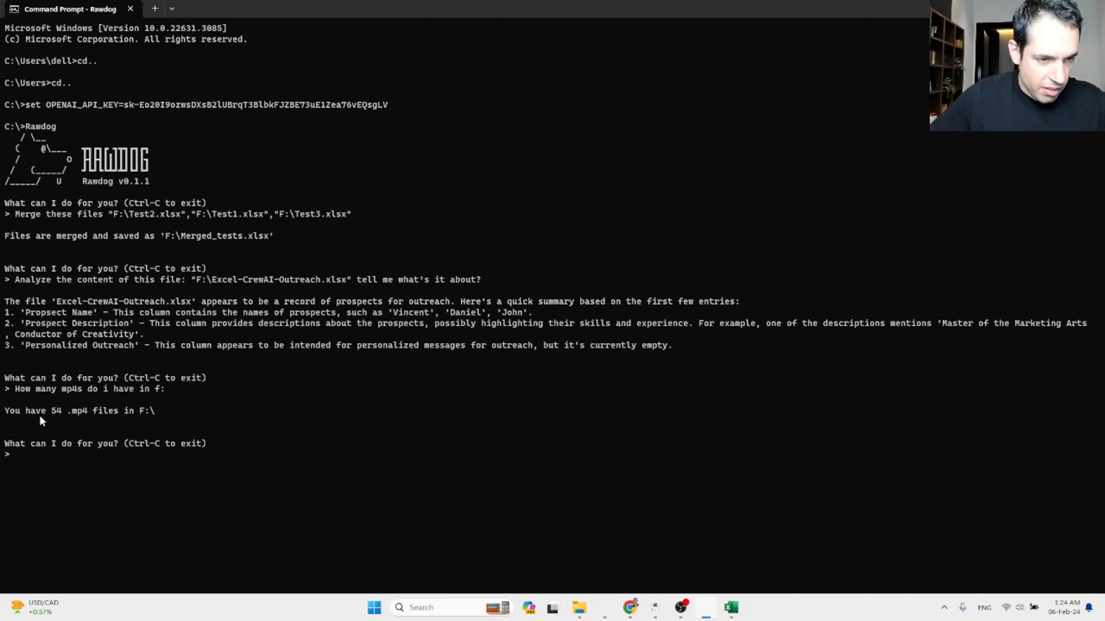
pyautogui.moveTo(126, 419)
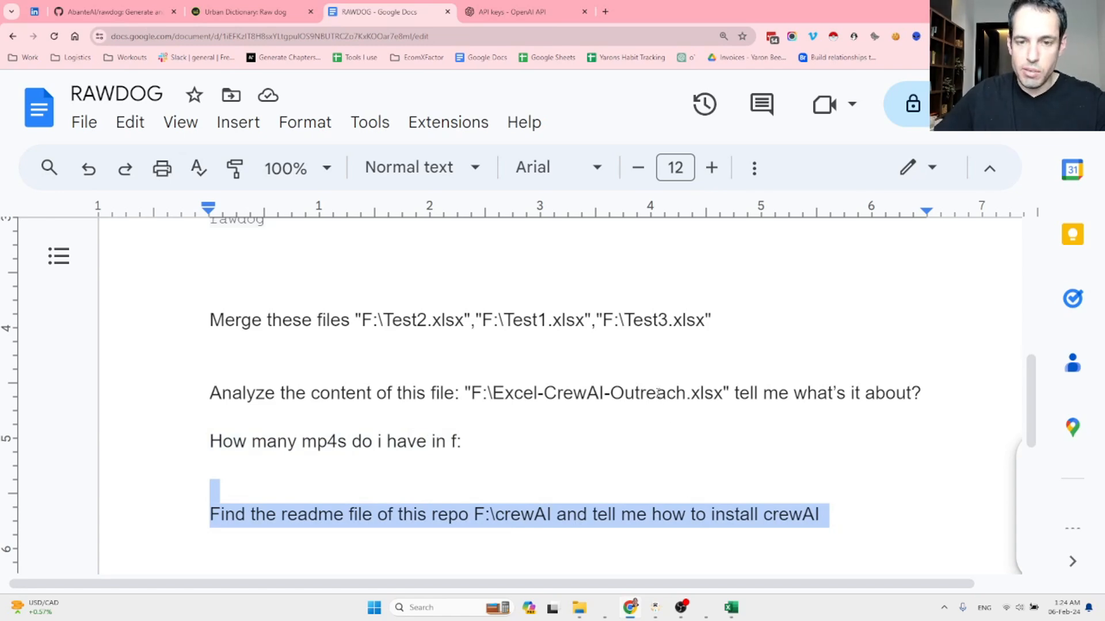
# - Scroll through the Google Docs prompt notes down to the crewAI README installation question
pyautogui.click(418, 441)
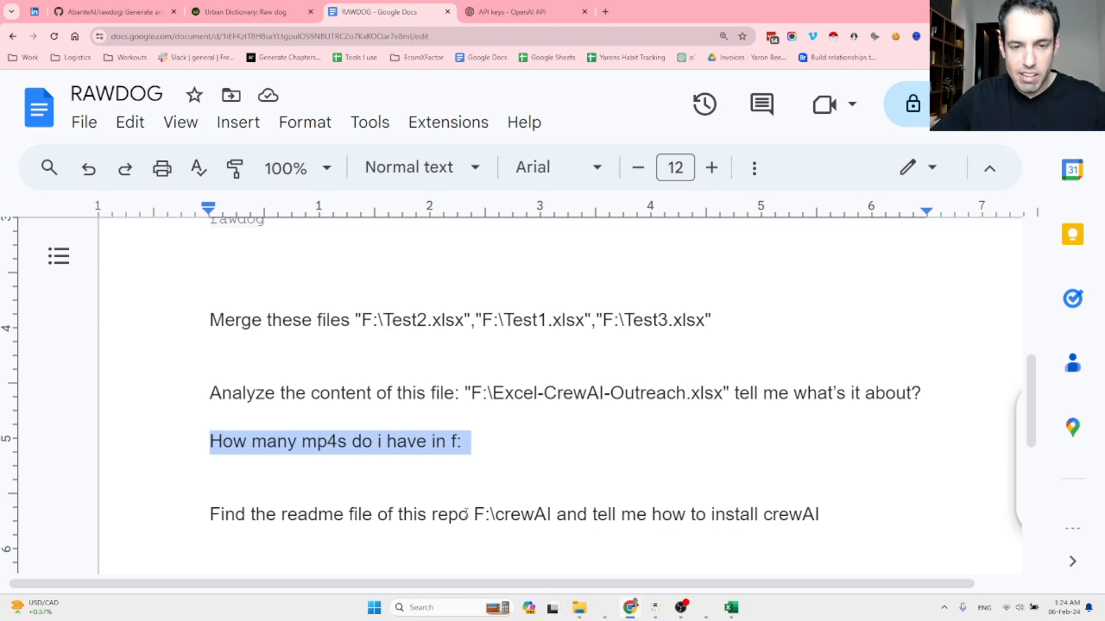
pyautogui.scroll(-3)
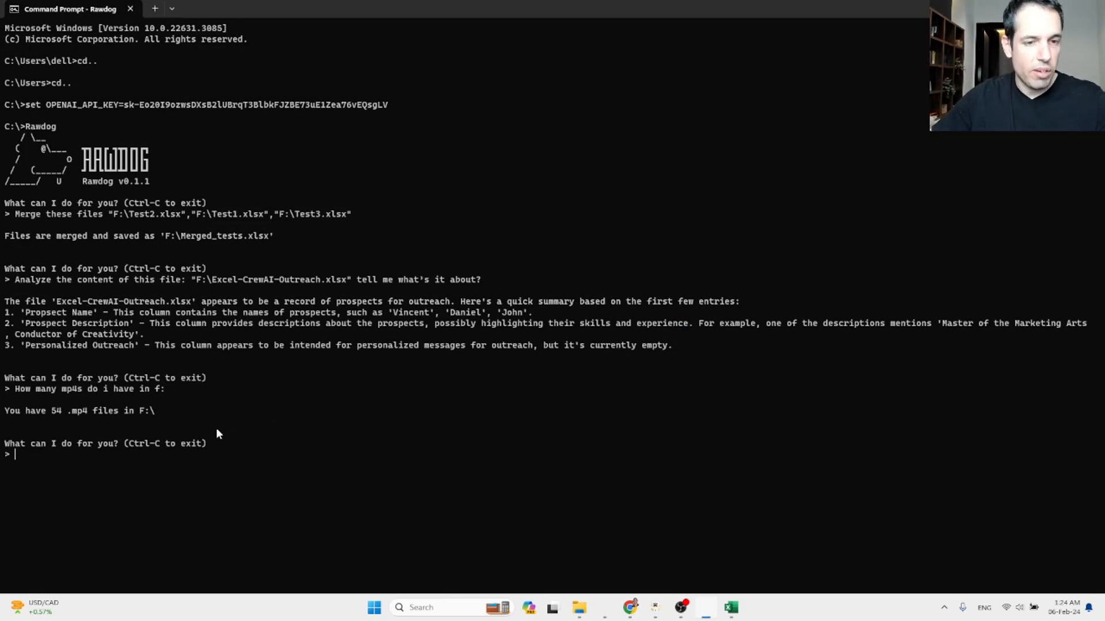
pyautogui.moveTo(210, 438)
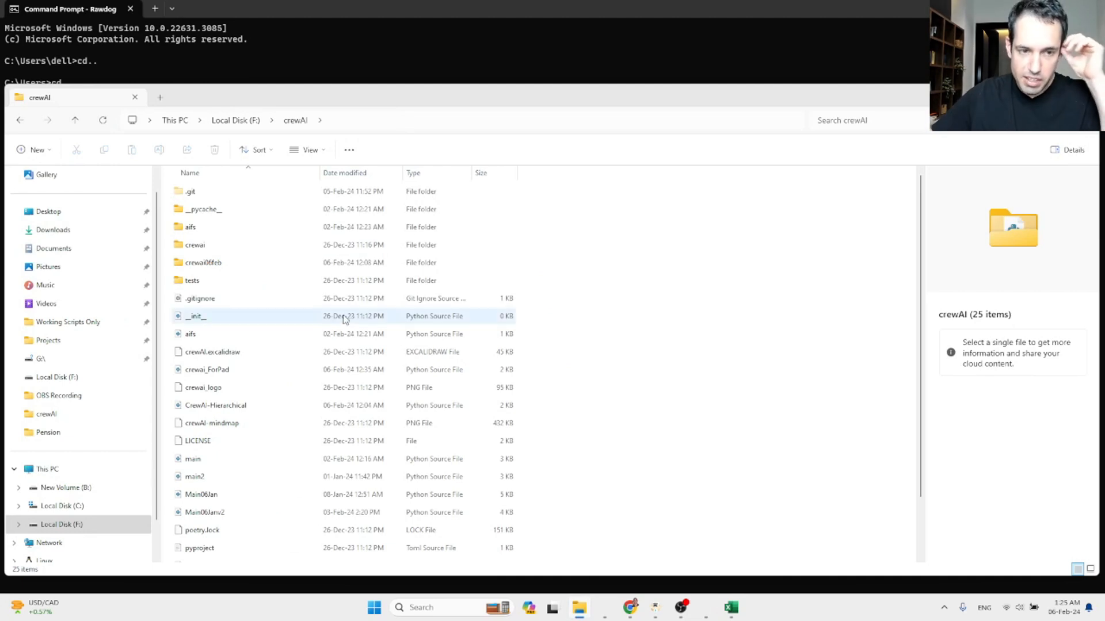
# - Select and open README from F:\crewAI in the code editor
pyautogui.scroll(-3)
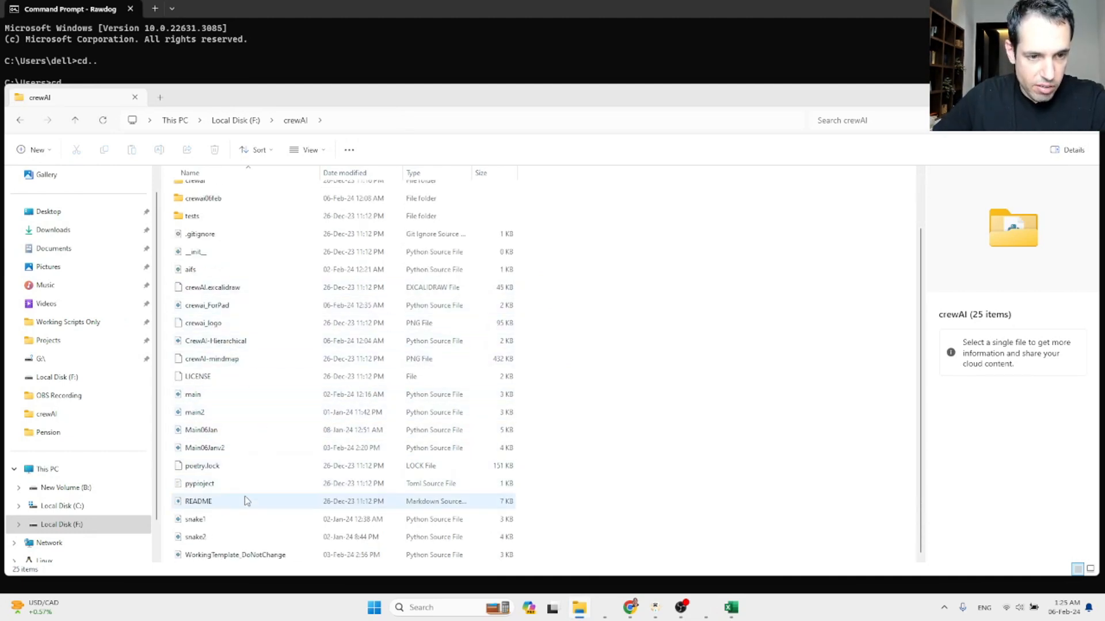
pyautogui.click(198, 501)
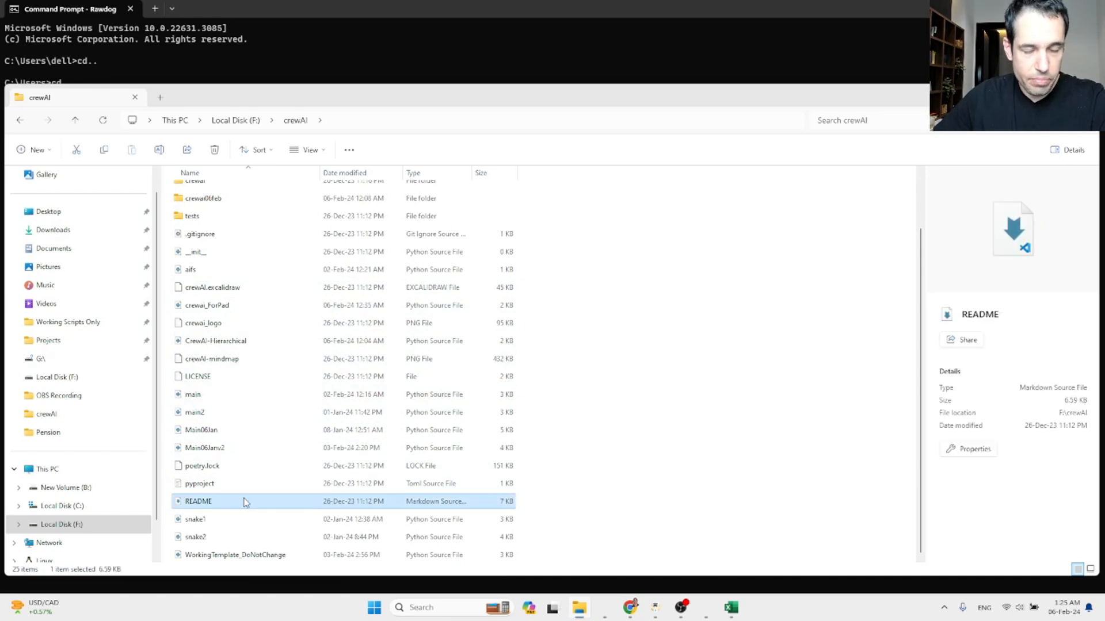
pyautogui.doubleClick(198, 501)
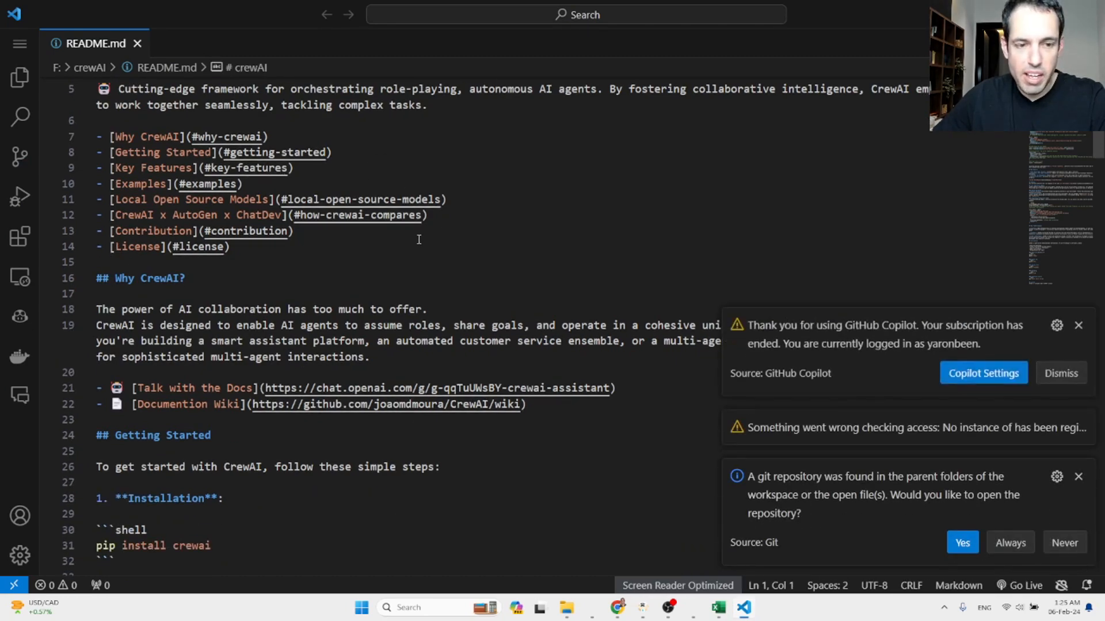
pyautogui.scroll(-3)
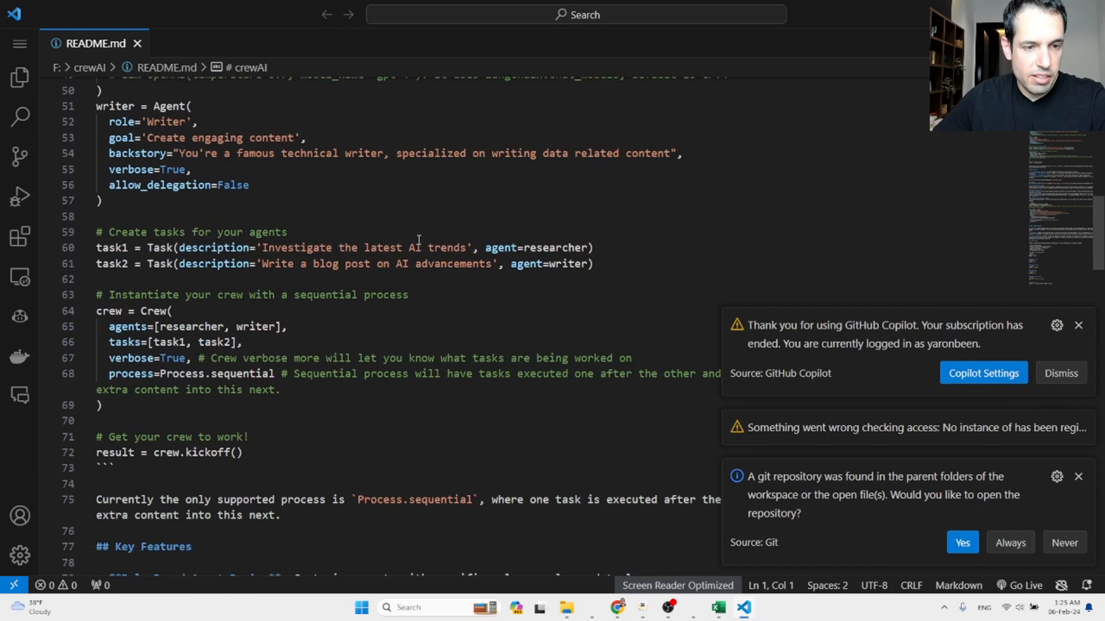
pyautogui.scroll(-3)
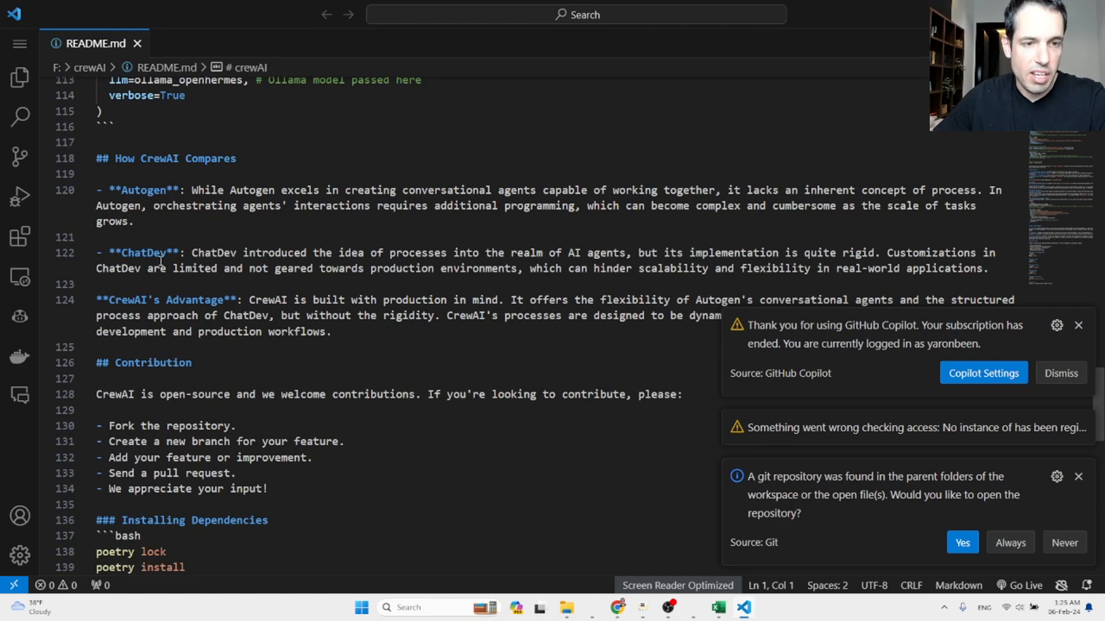
pyautogui.scroll(-3)
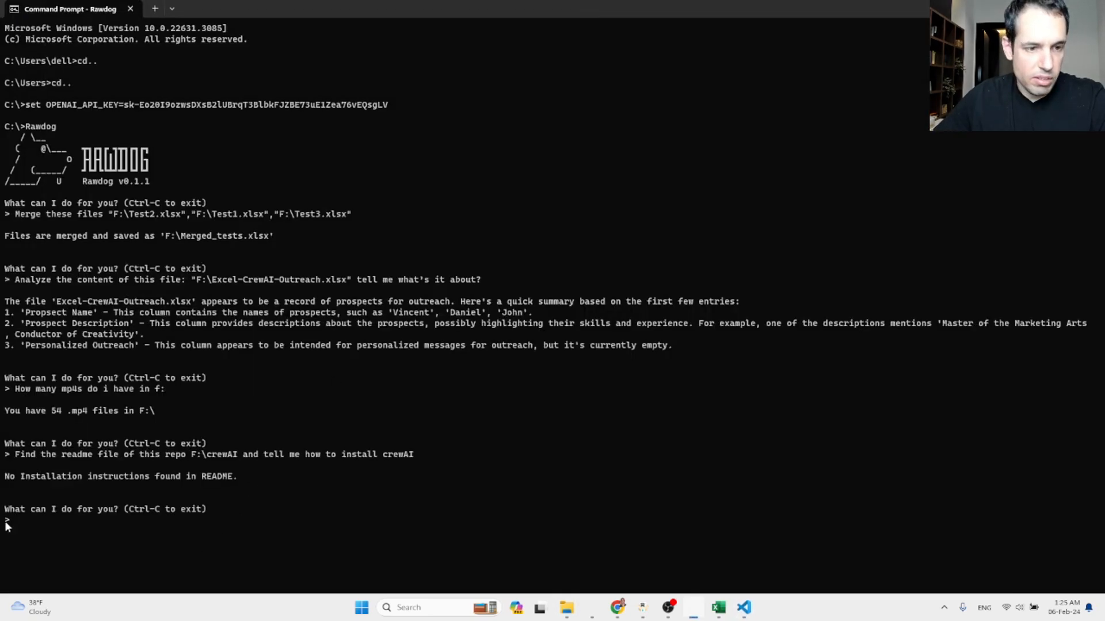
pyautogui.moveTo(85, 487)
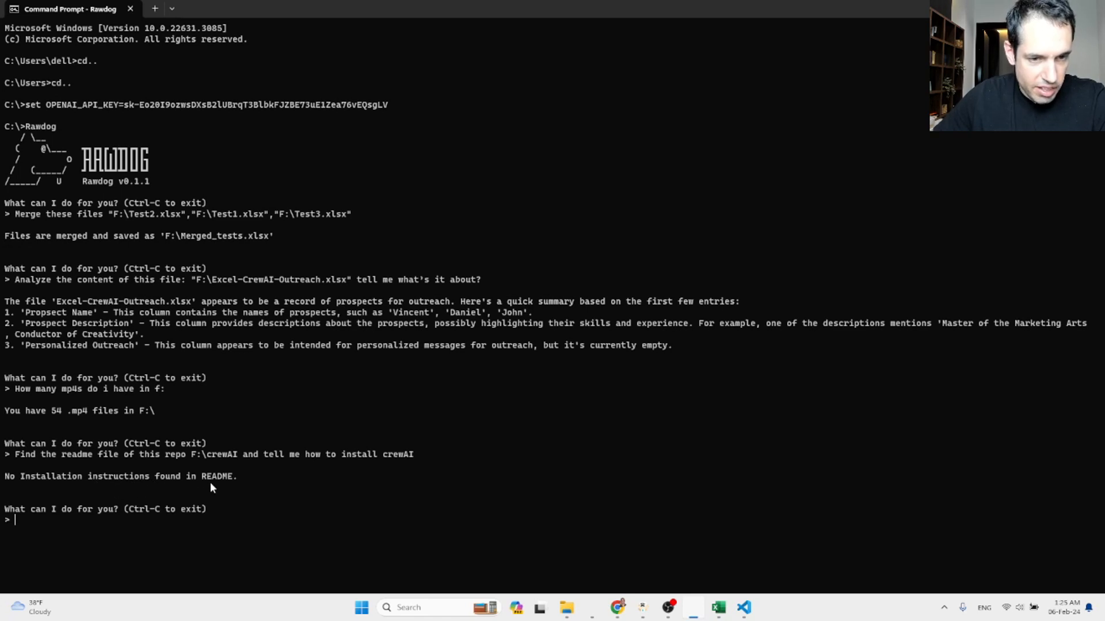
# - Type the follow-up 'what did you find in the readme file?' at the Rawdog prompt
pyautogui.write('w')
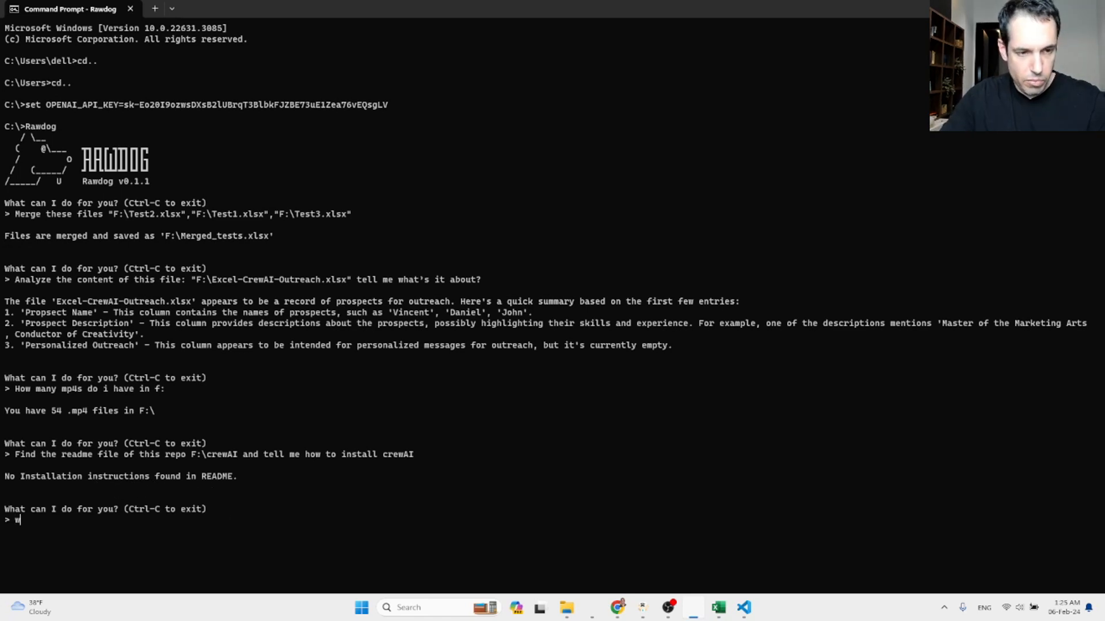
pyautogui.write('hat did you find in the readme file?')
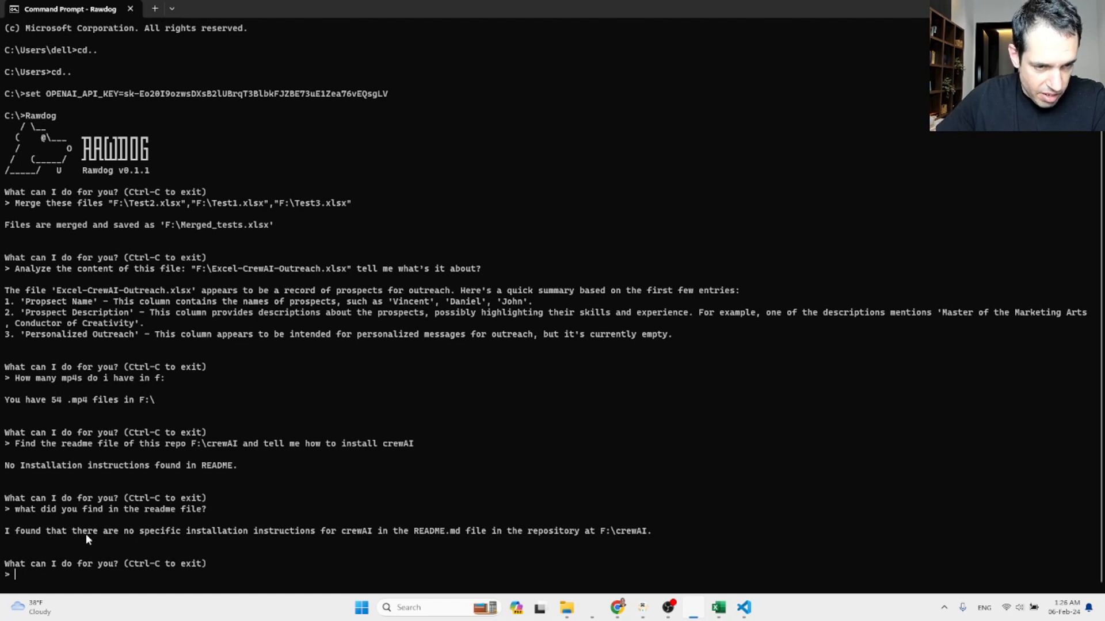
pyautogui.moveTo(376, 547)
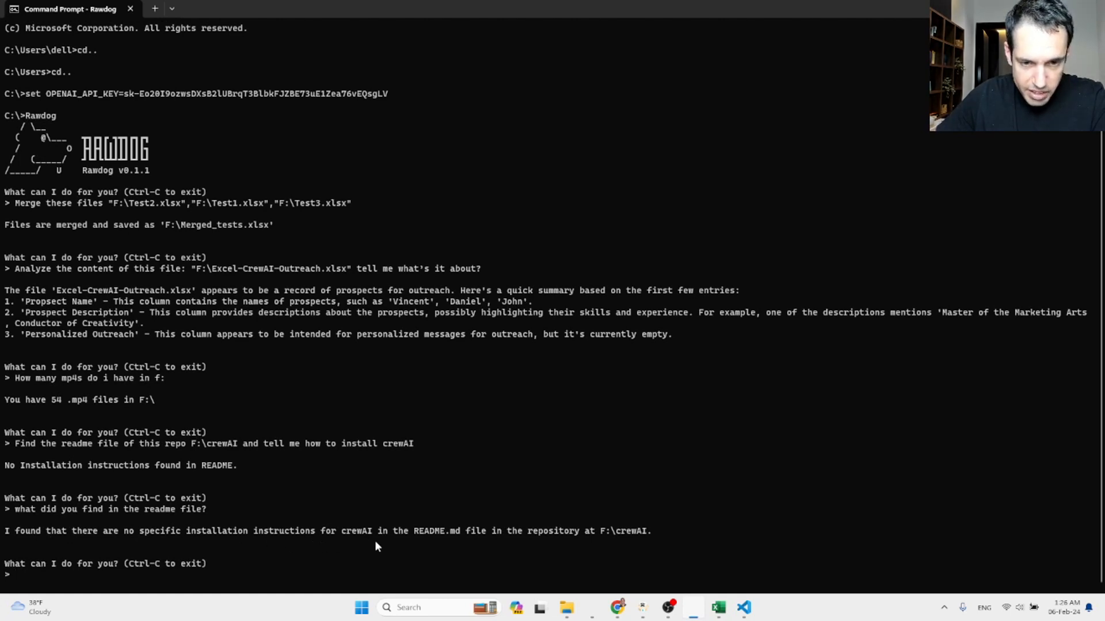
pyautogui.moveTo(611, 550)
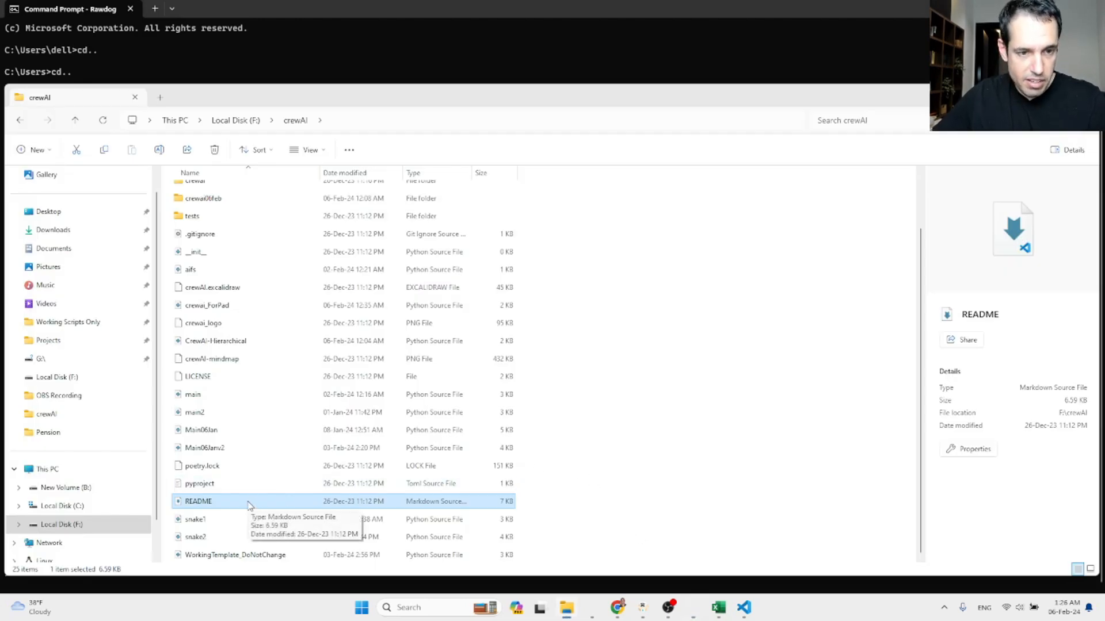
# - Open the crewAI README in VS Code, select '## Getting Started', and return to Command Prompt
pyautogui.doubleClick(197, 501)
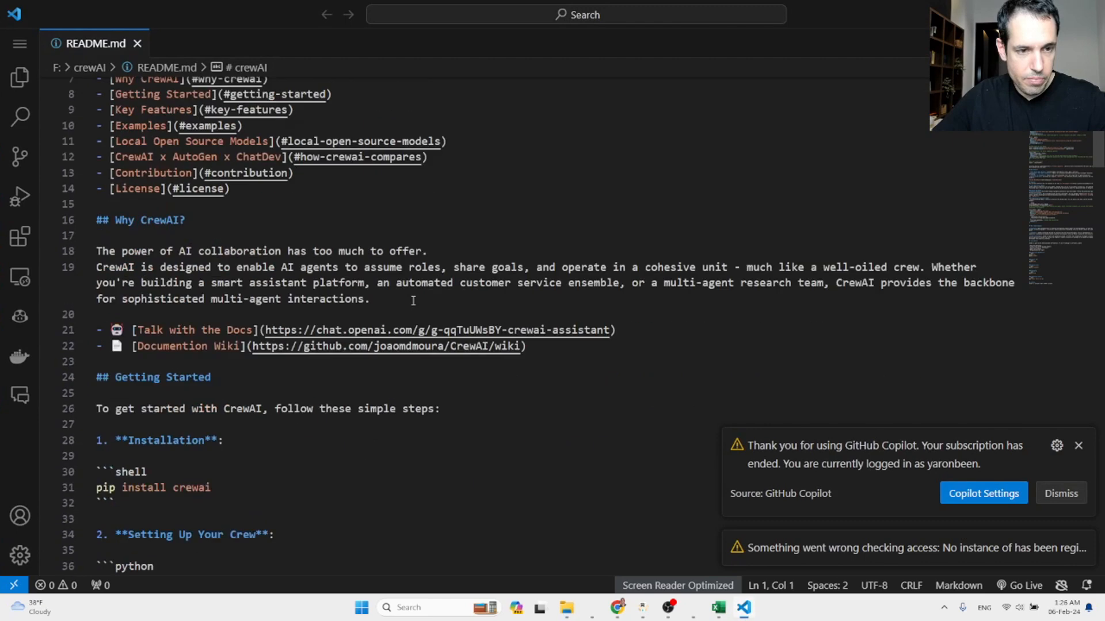
pyautogui.scroll(-3)
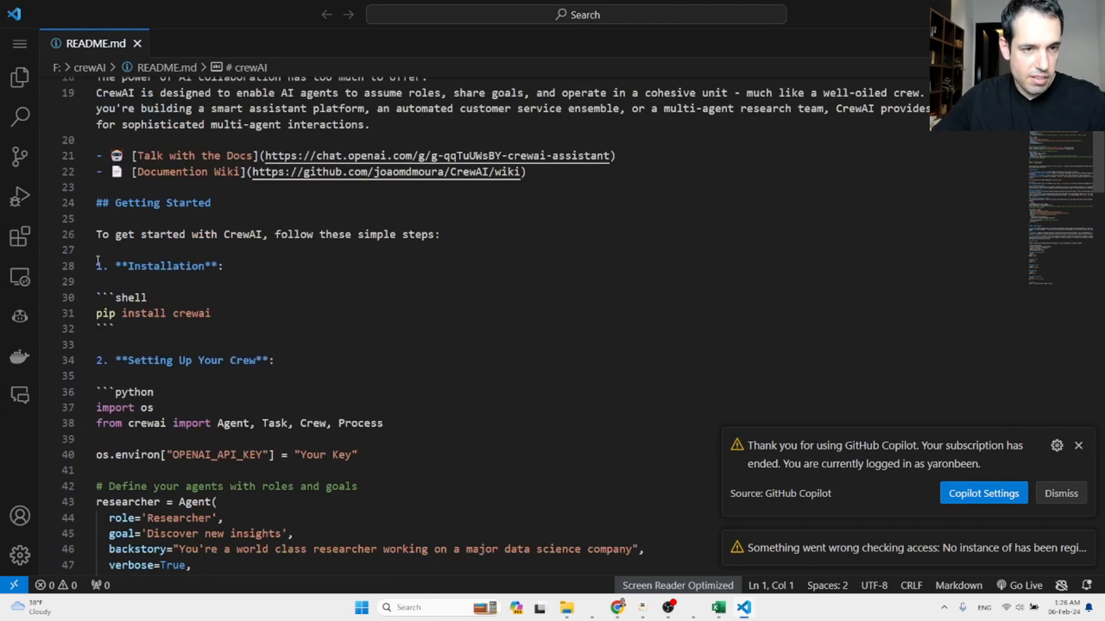
pyautogui.click(124, 203)
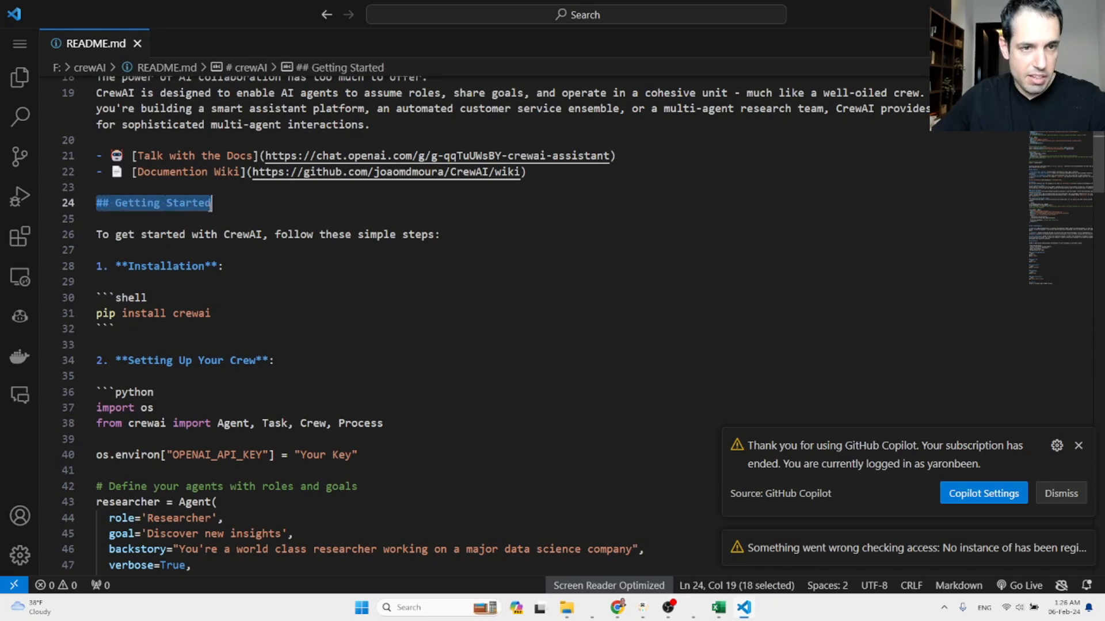
pyautogui.click(569, 607)
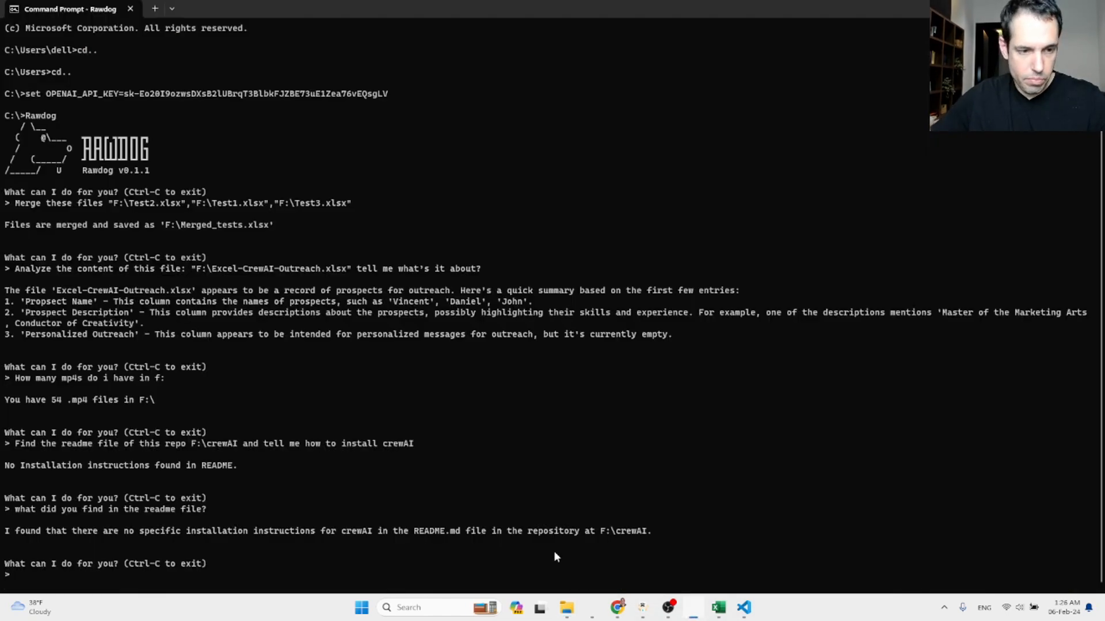
# - Ask Rawdog 'did you see the section ## Getting Started?' and submit it
pyautogui.write('did you see the section ## Getting Started?')
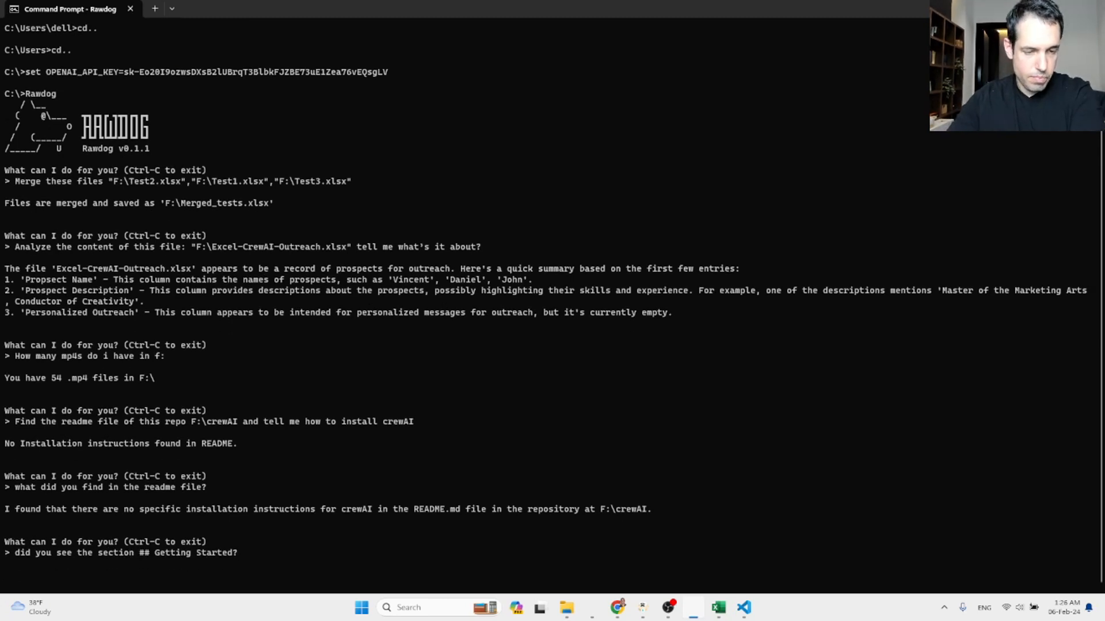
pyautogui.moveTo(252, 503)
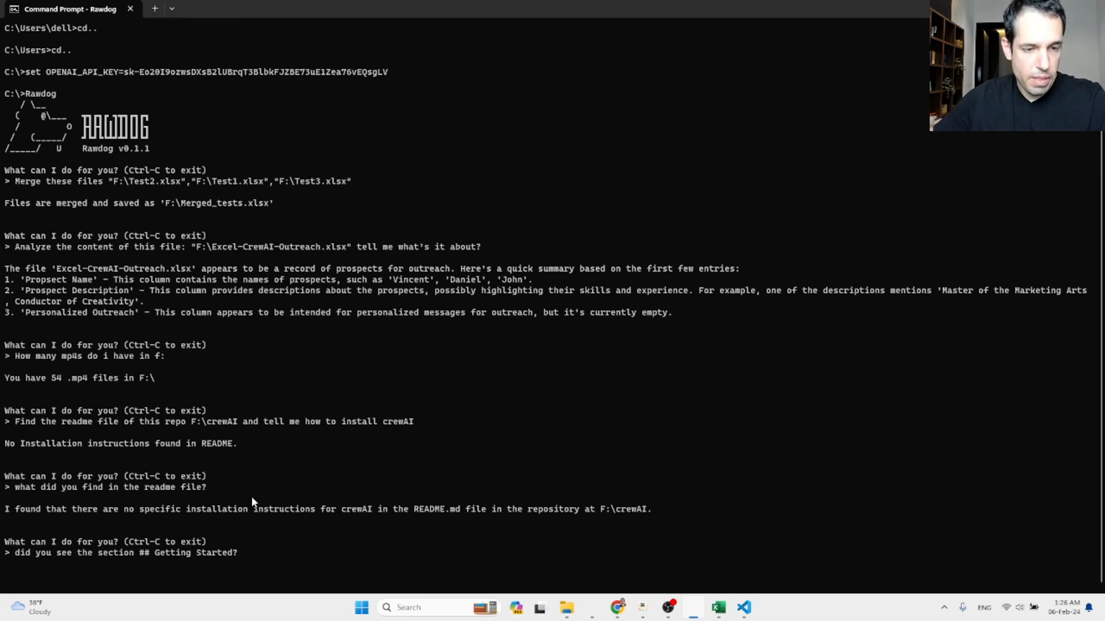
pyautogui.press('enter')
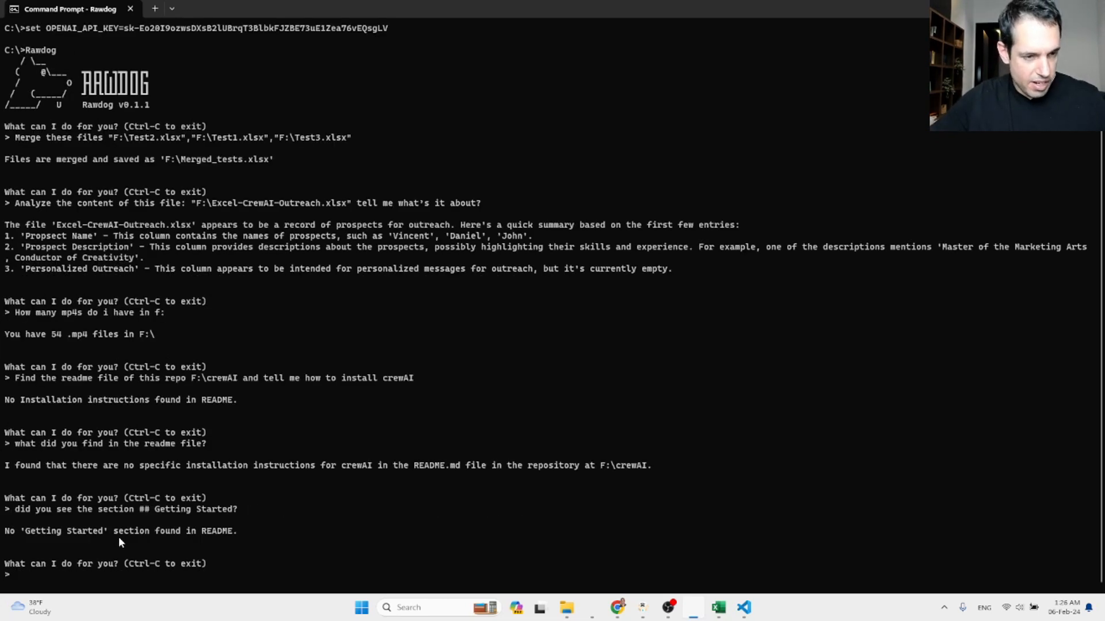
pyautogui.moveTo(180, 550)
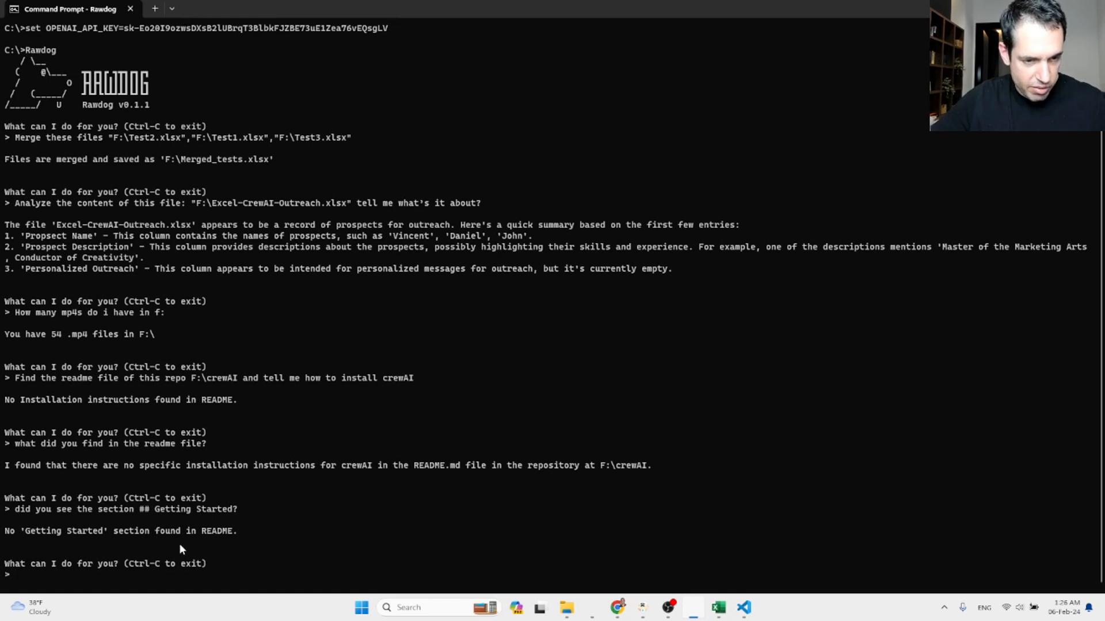
# - Type a follow-up asking Rawdog to scan the whole crewAI repo for any readme files
pyautogui.write('did you')
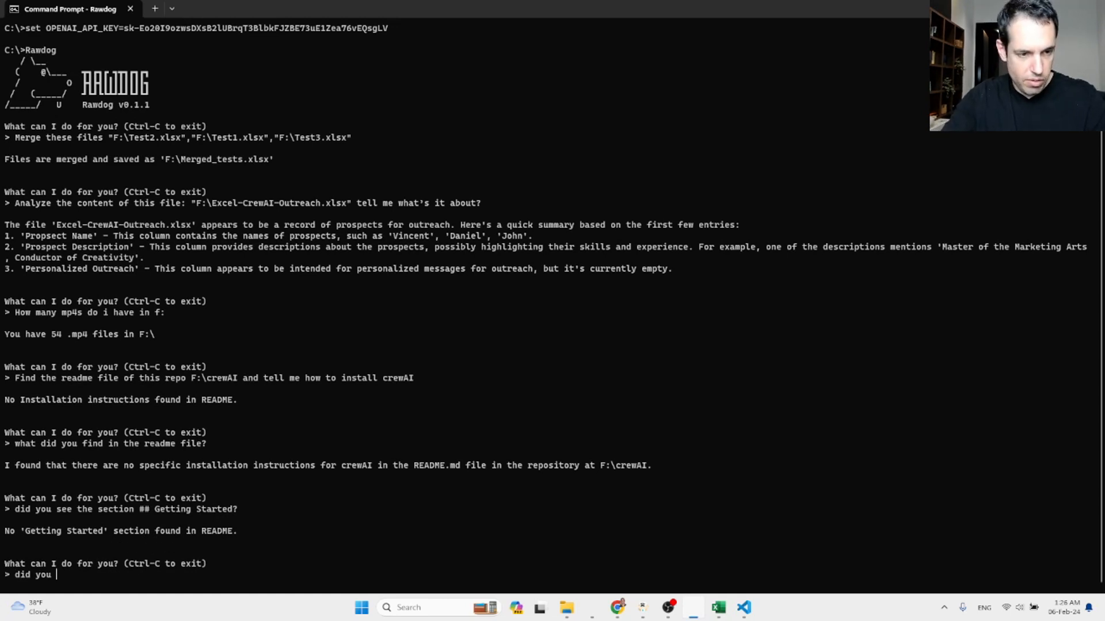
pyautogui.write('go to the correct file? c')
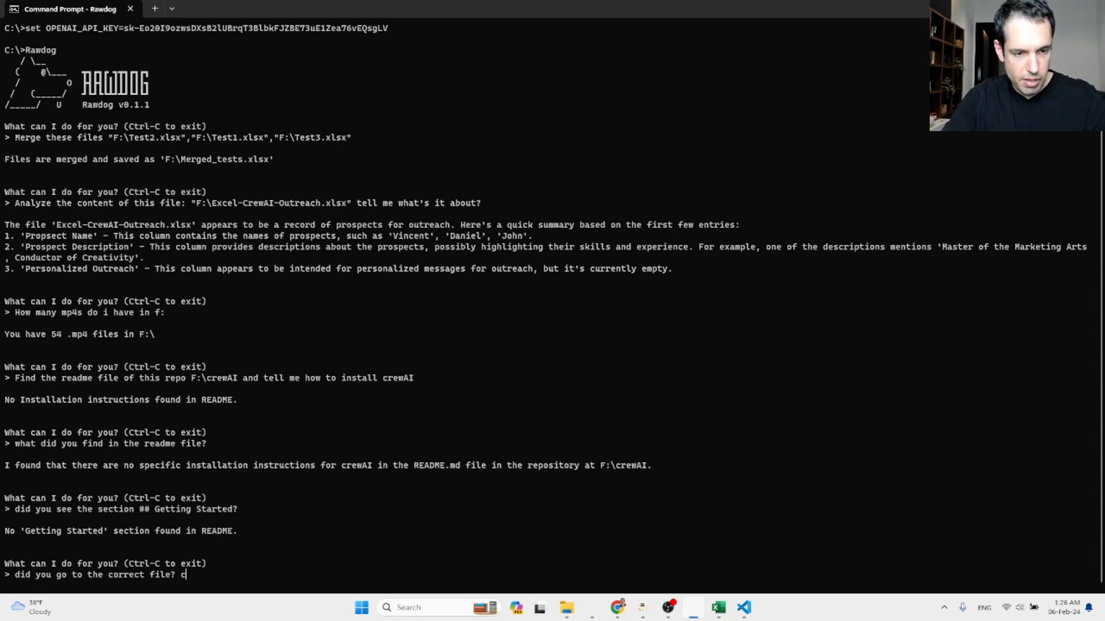
pyautogui.write('please scan')
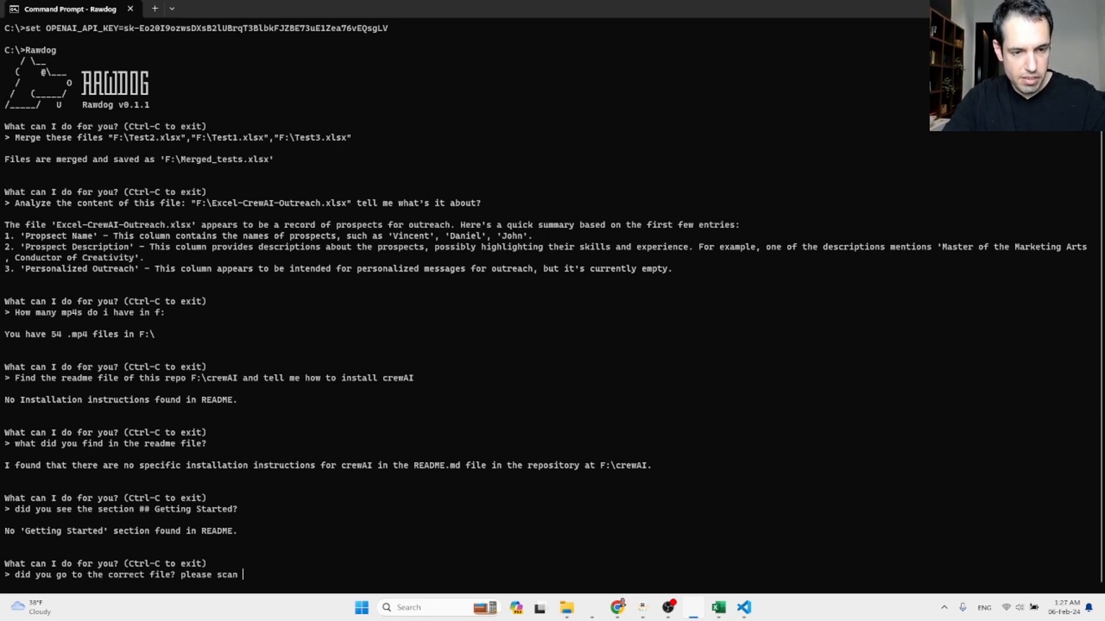
pyautogui.write('the whole repo and tell me if you can find')
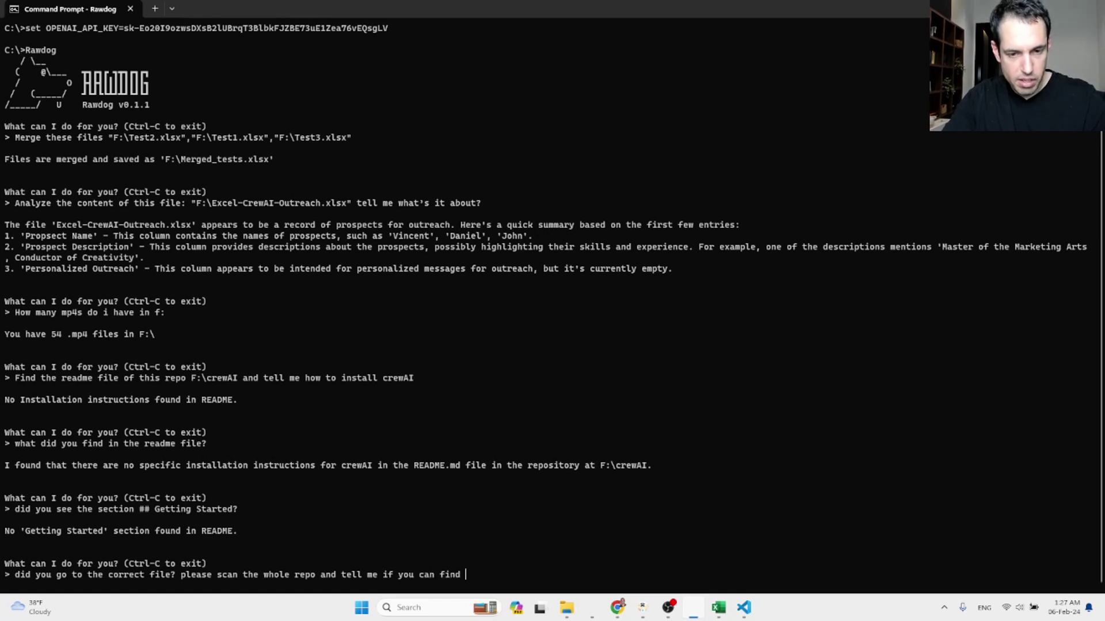
pyautogui.write('any readme files')
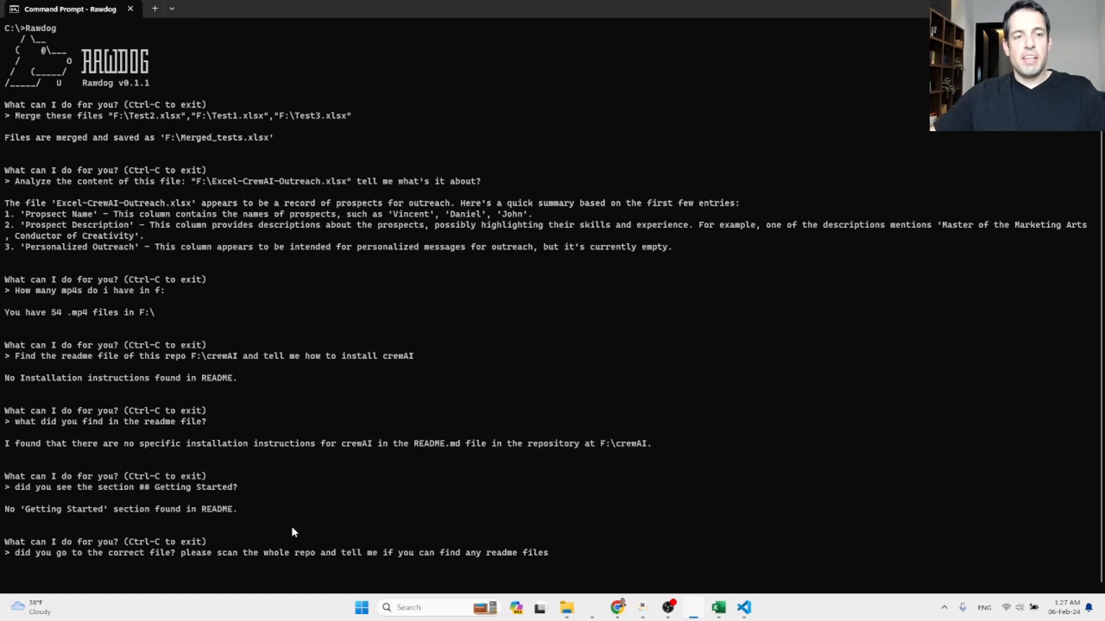
pyautogui.moveTo(337, 525)
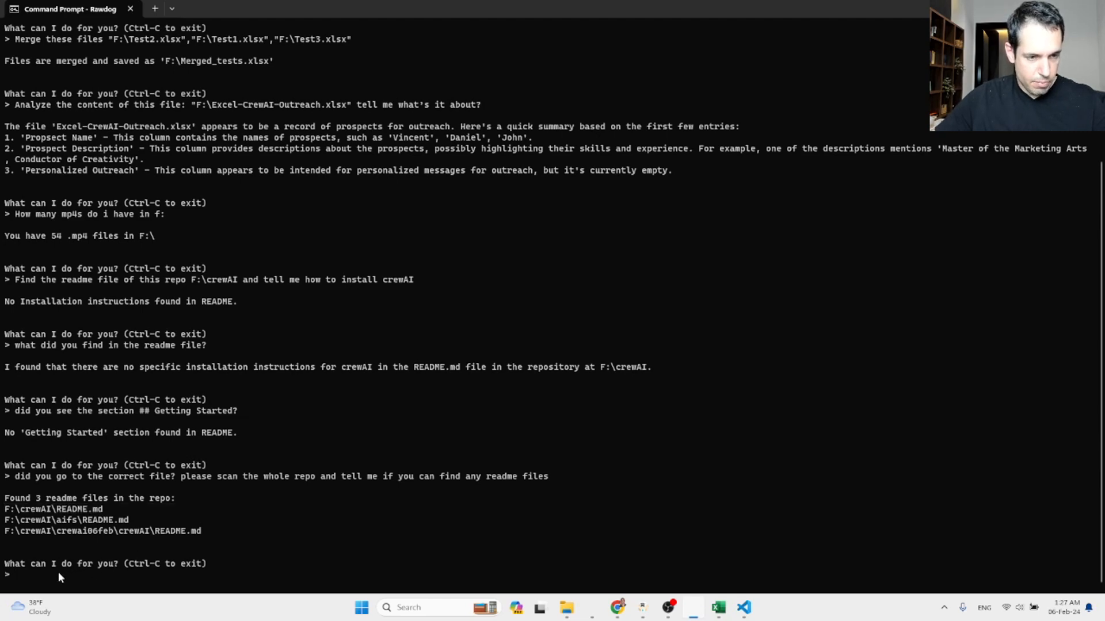
# - Type a request to scan F:\crewAI\README.md and report the install instructions
pyautogui.write('so scan this file')
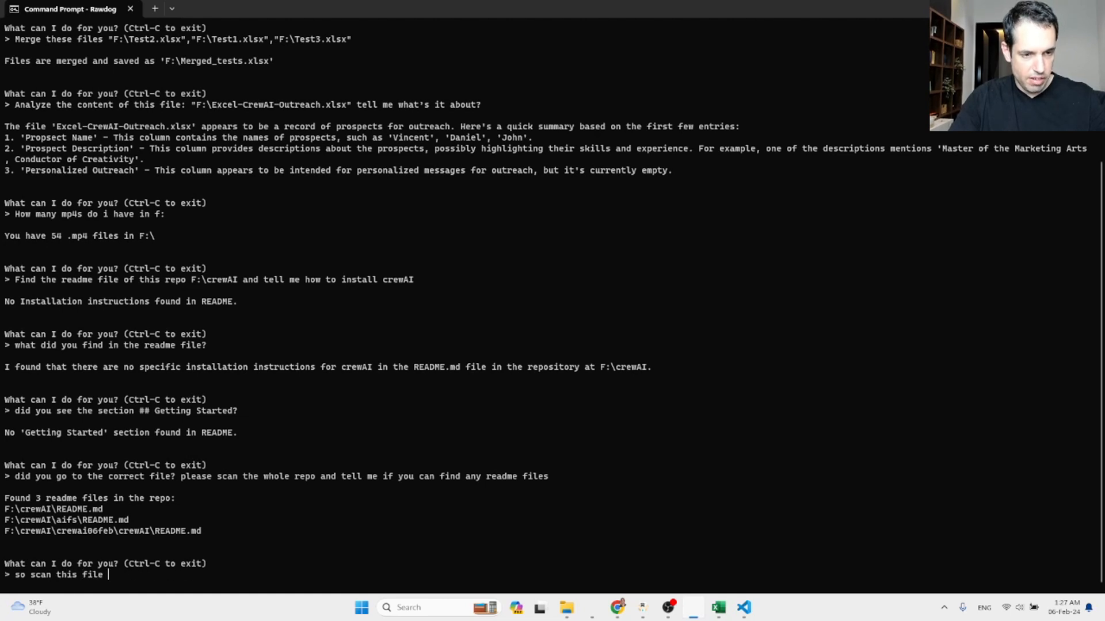
pyautogui.write('F:\\crewAI\\README.md and')
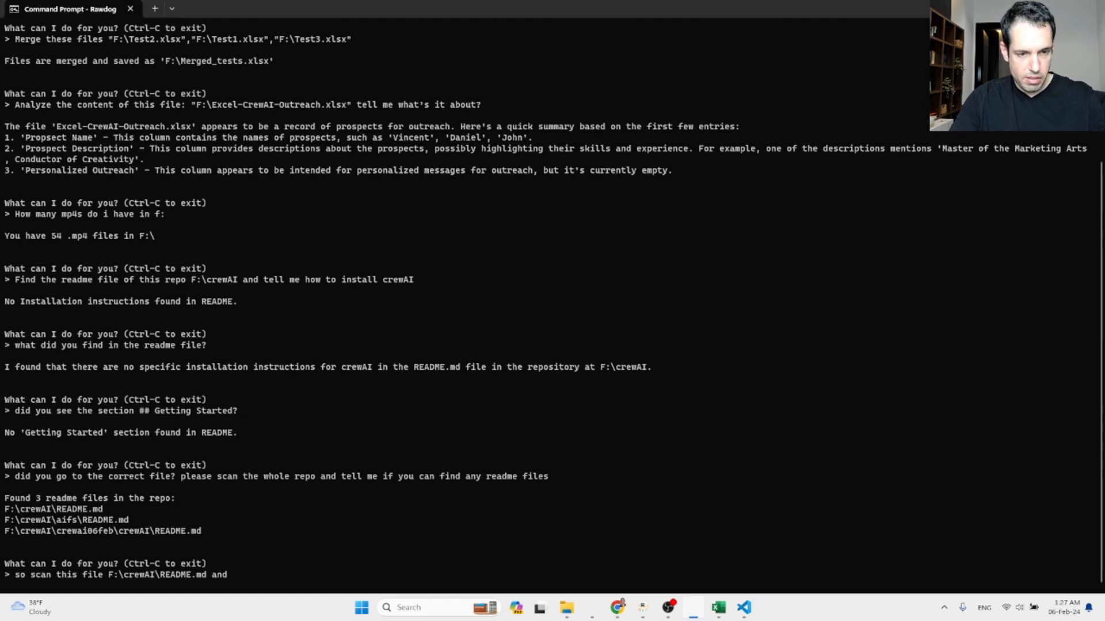
pyautogui.write('tell me what')
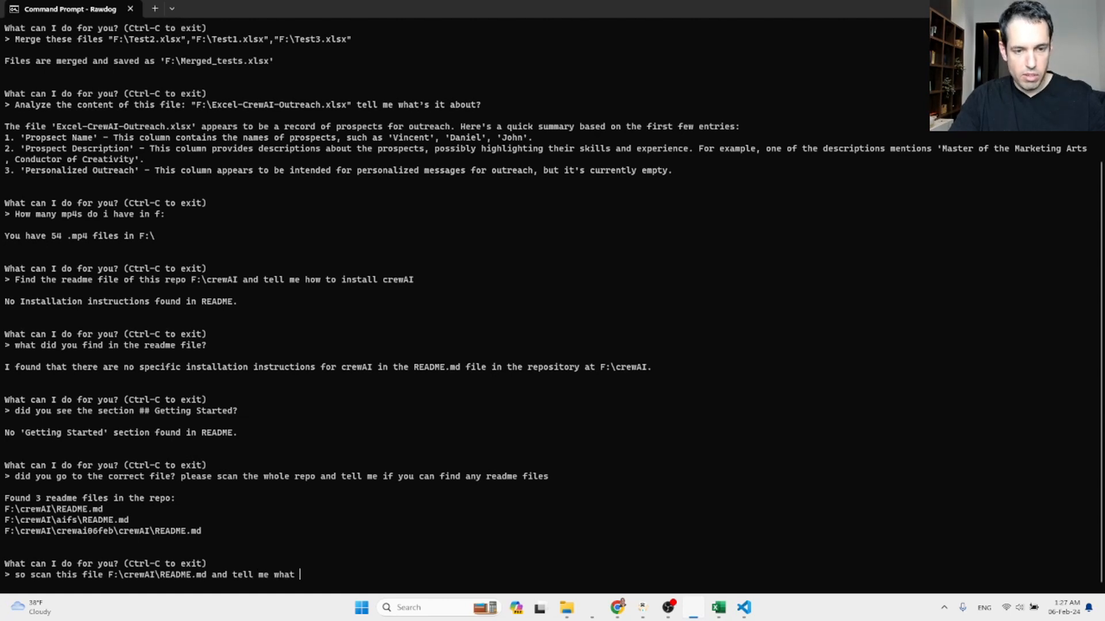
pyautogui.write('are the install')
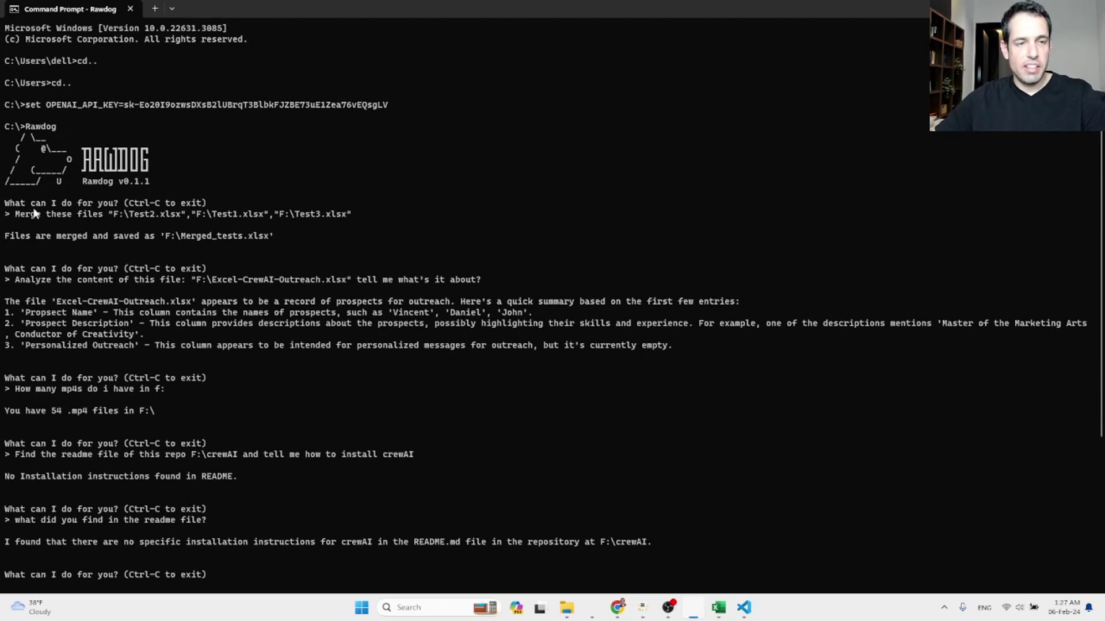
pyautogui.moveTo(100, 173)
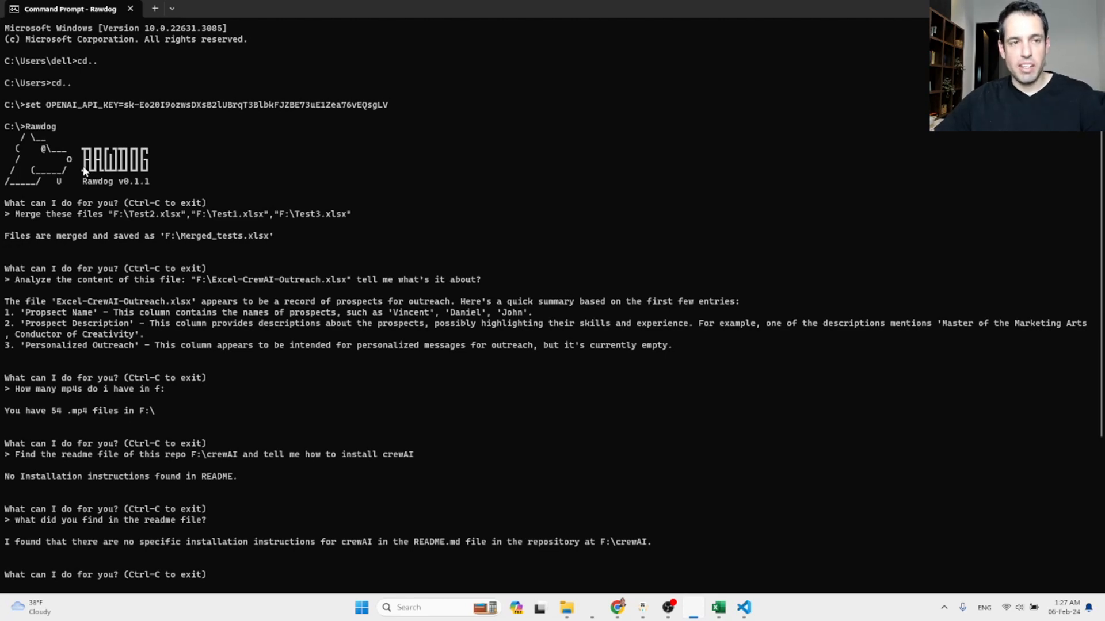
pyautogui.moveTo(67, 132)
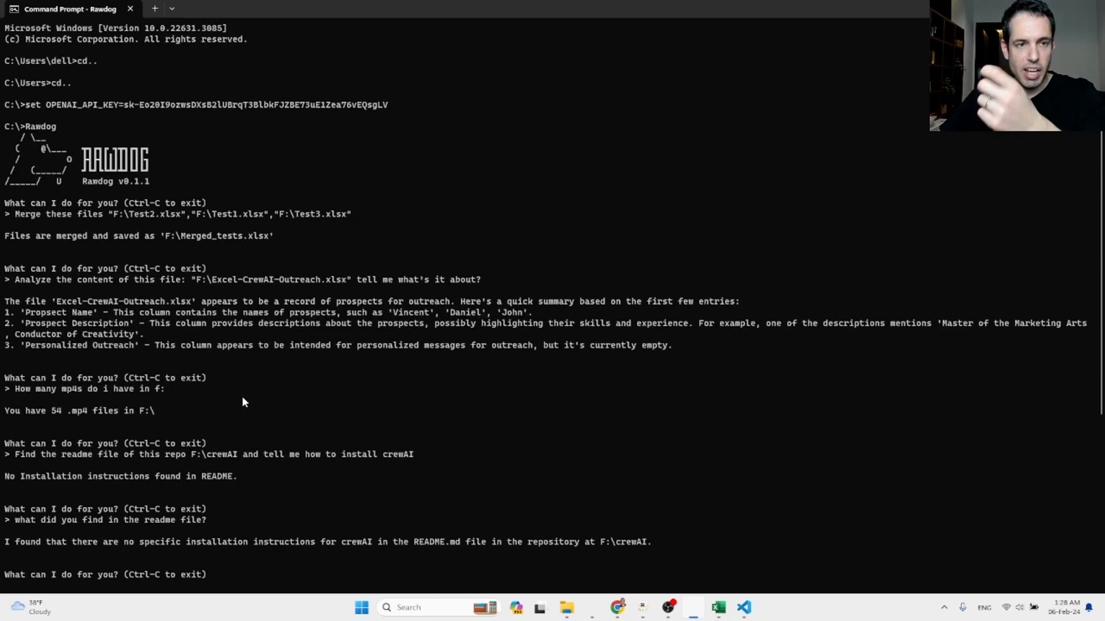
pyautogui.moveTo(88, 163)
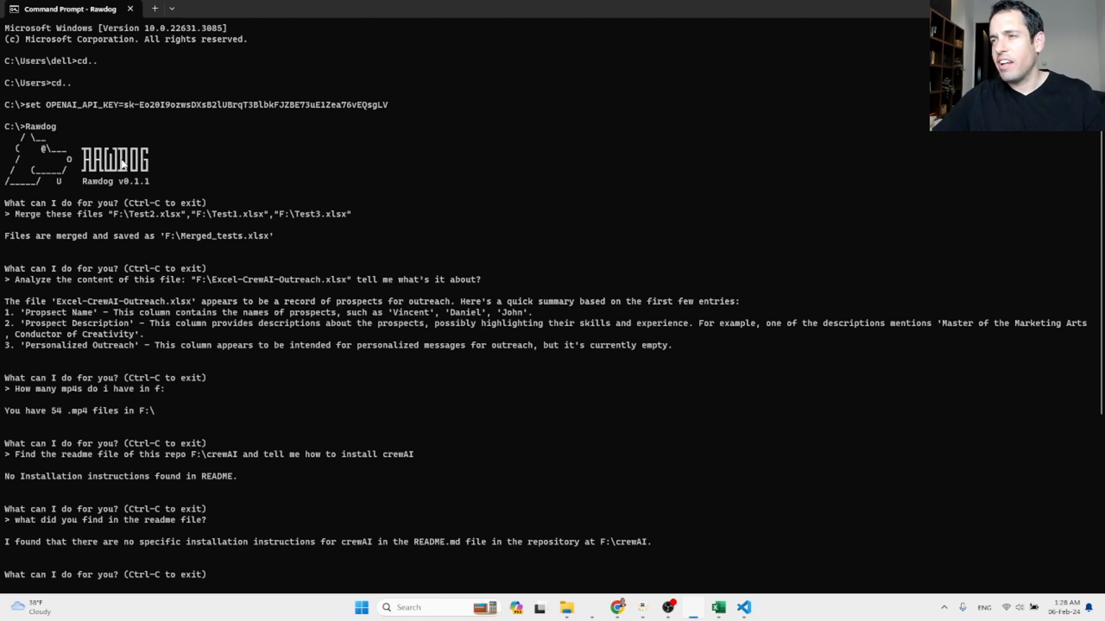
pyautogui.moveTo(87, 148)
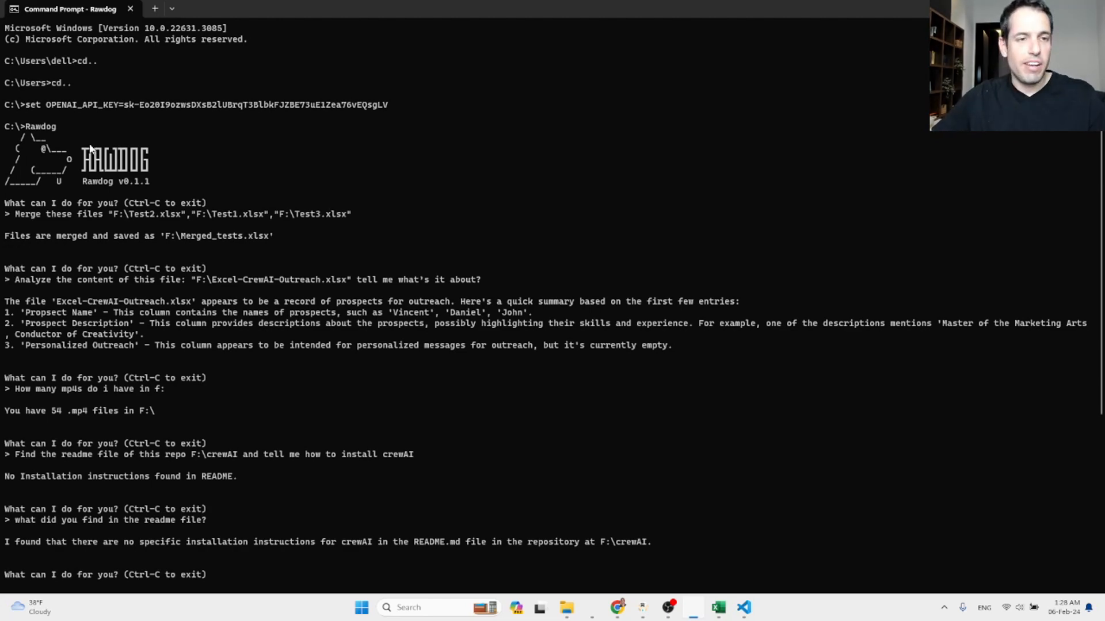
pyautogui.moveTo(163, 167)
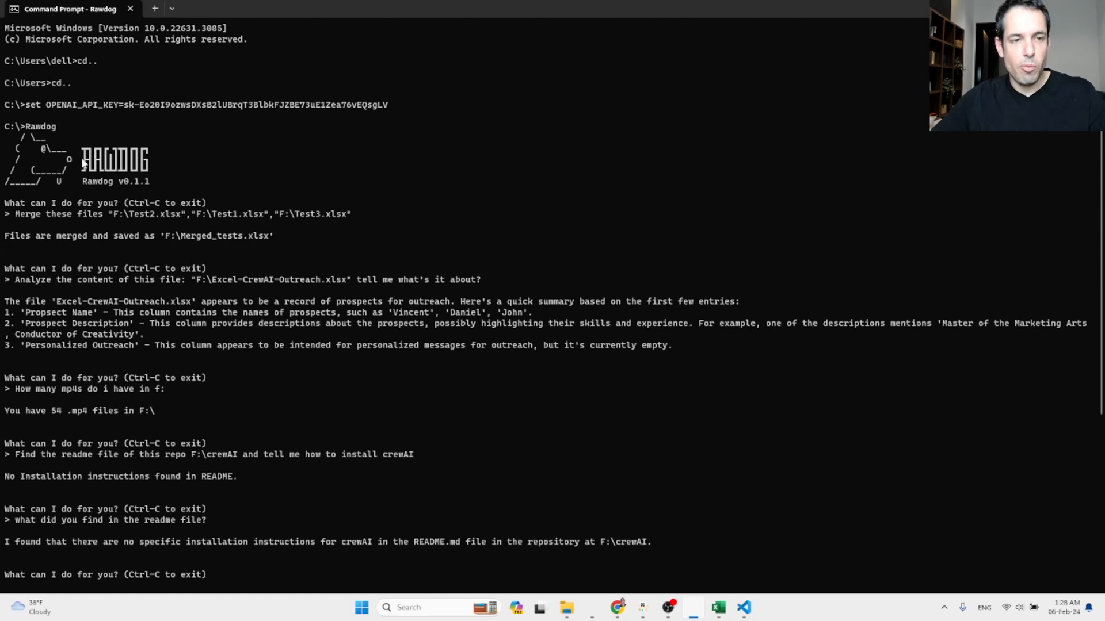
pyautogui.moveTo(48, 131)
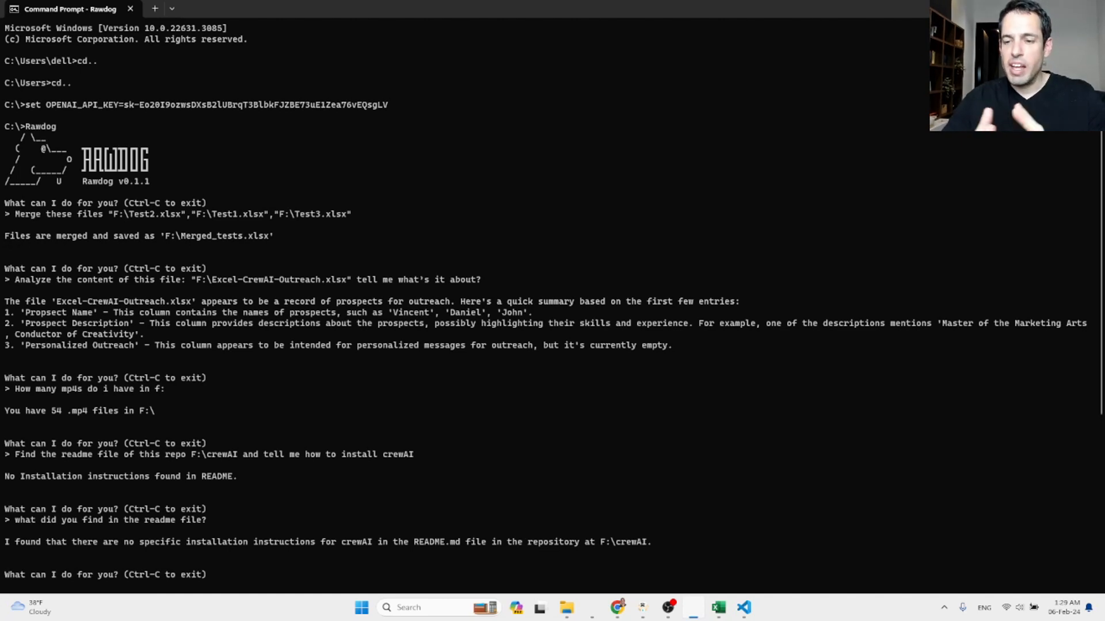
pyautogui.moveTo(729, 440)
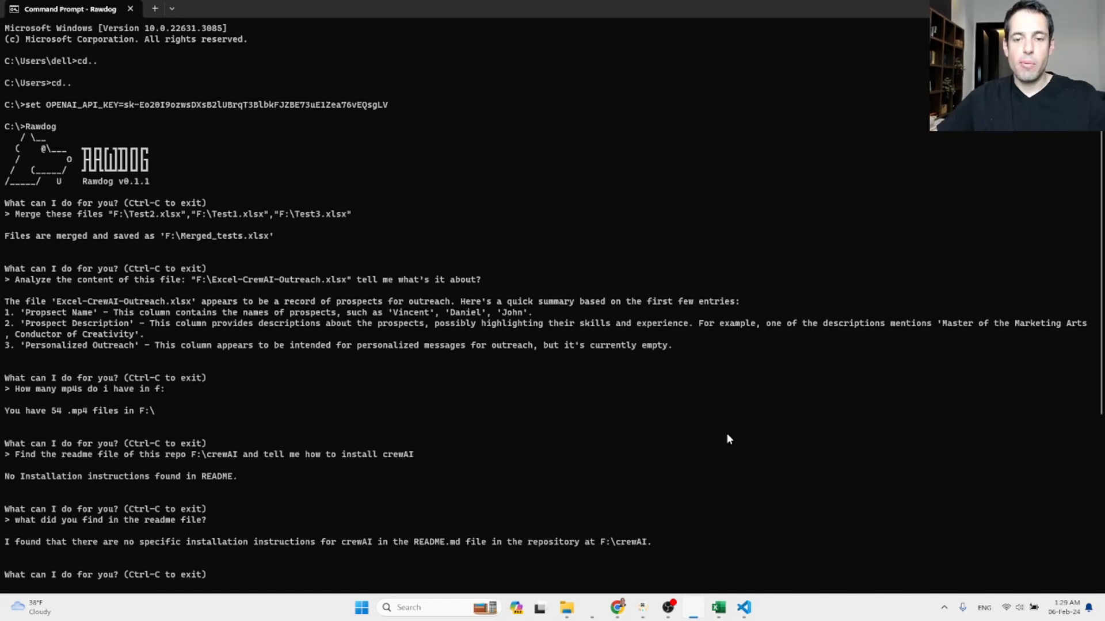